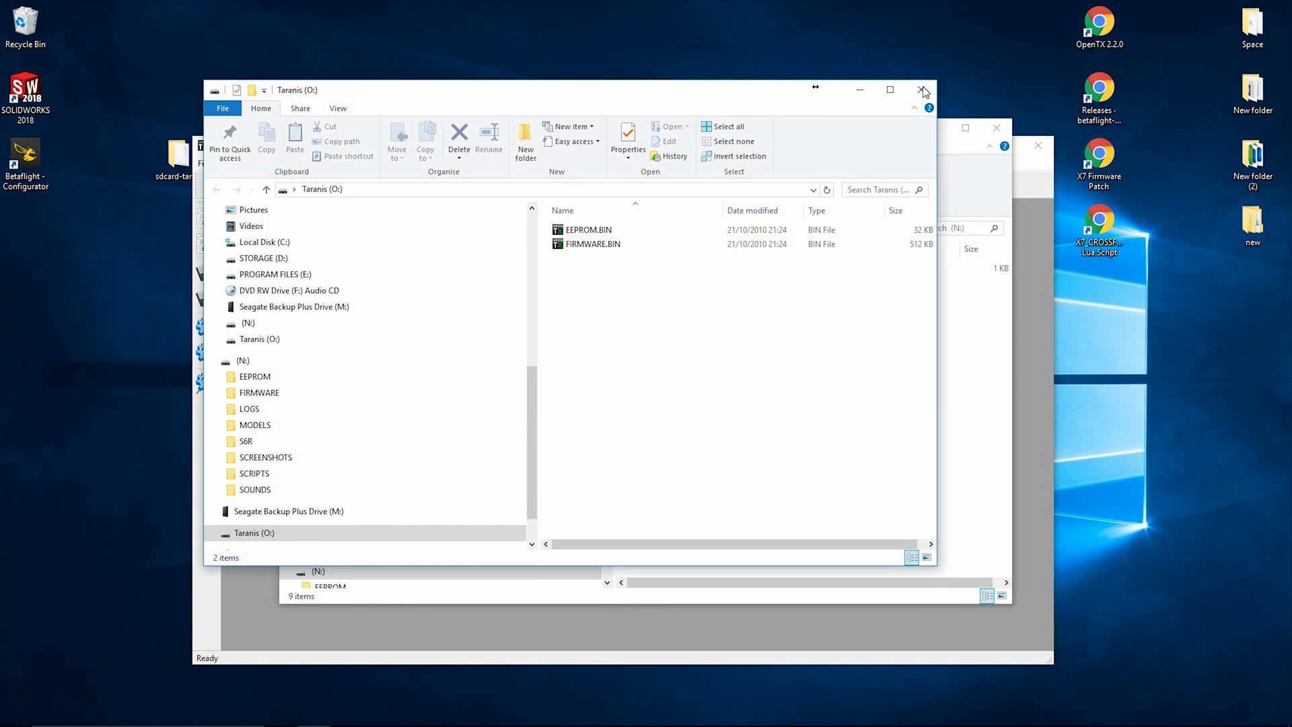
Step: Close the Taranis (O:) and USB Drive (N:) Explorer windows
left_click(923, 90)
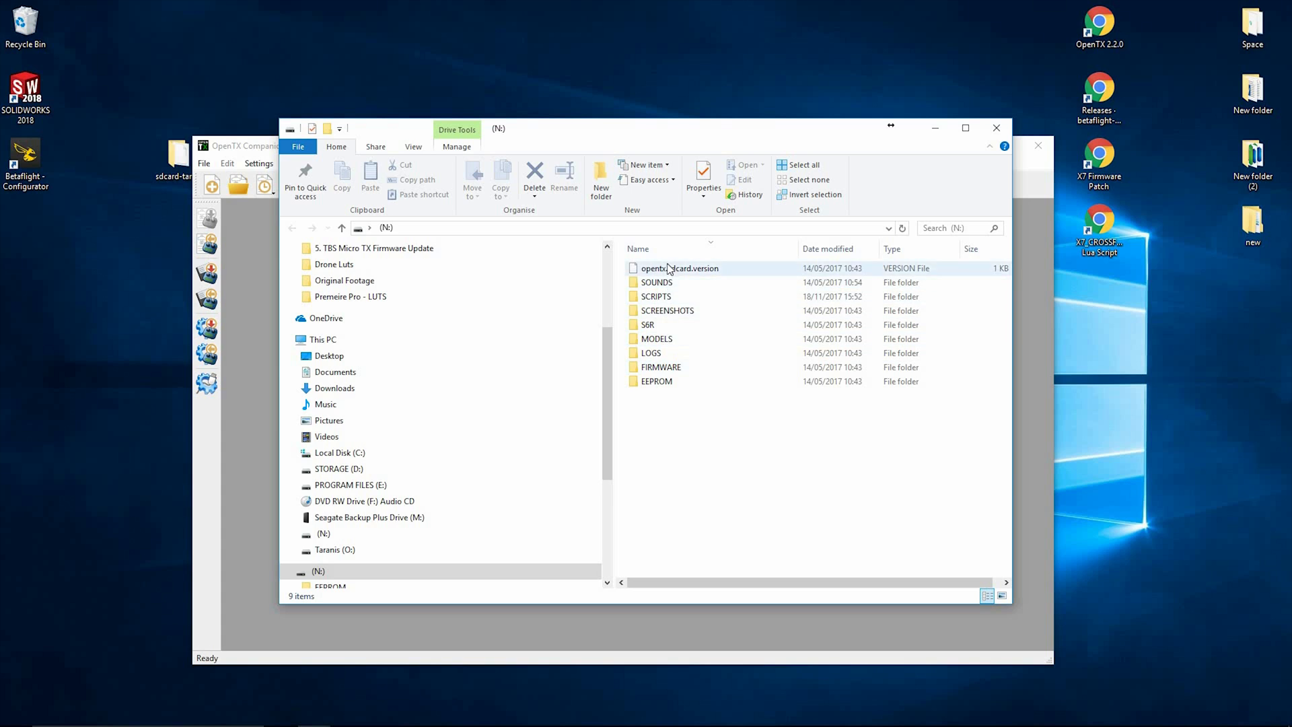
left_click(773, 406)
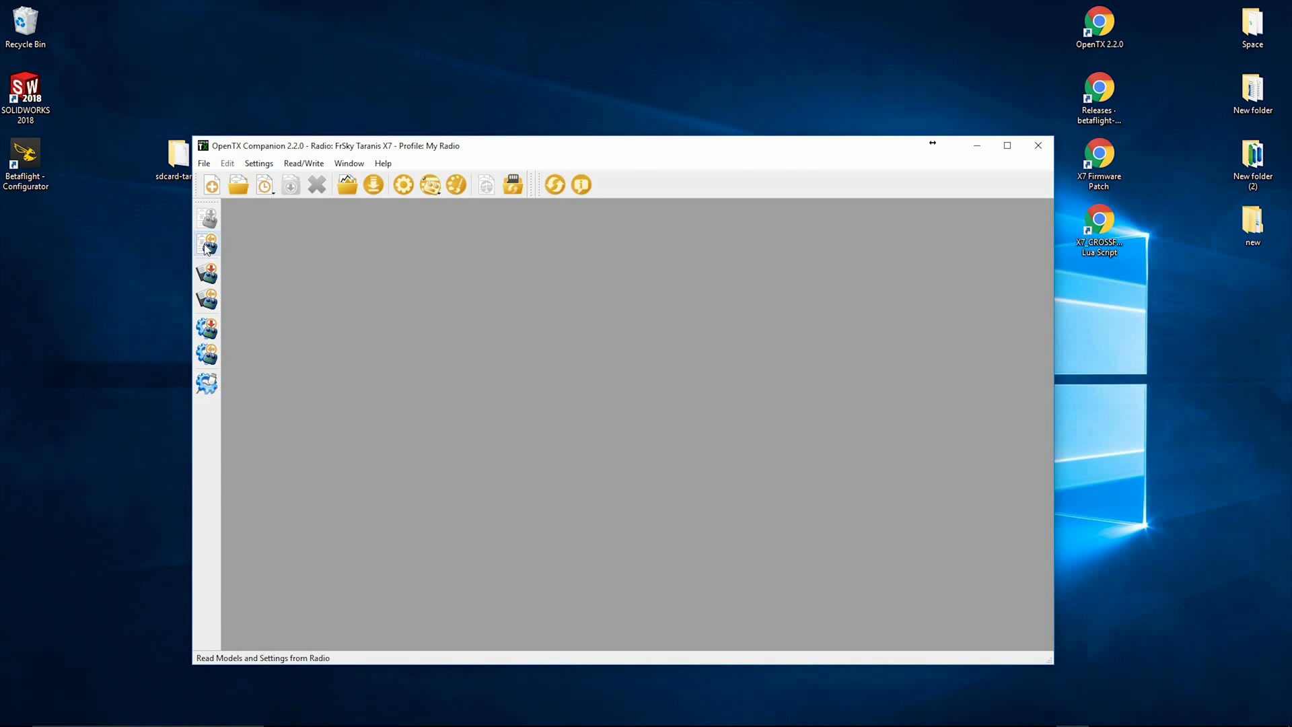
mouse_move(207, 273)
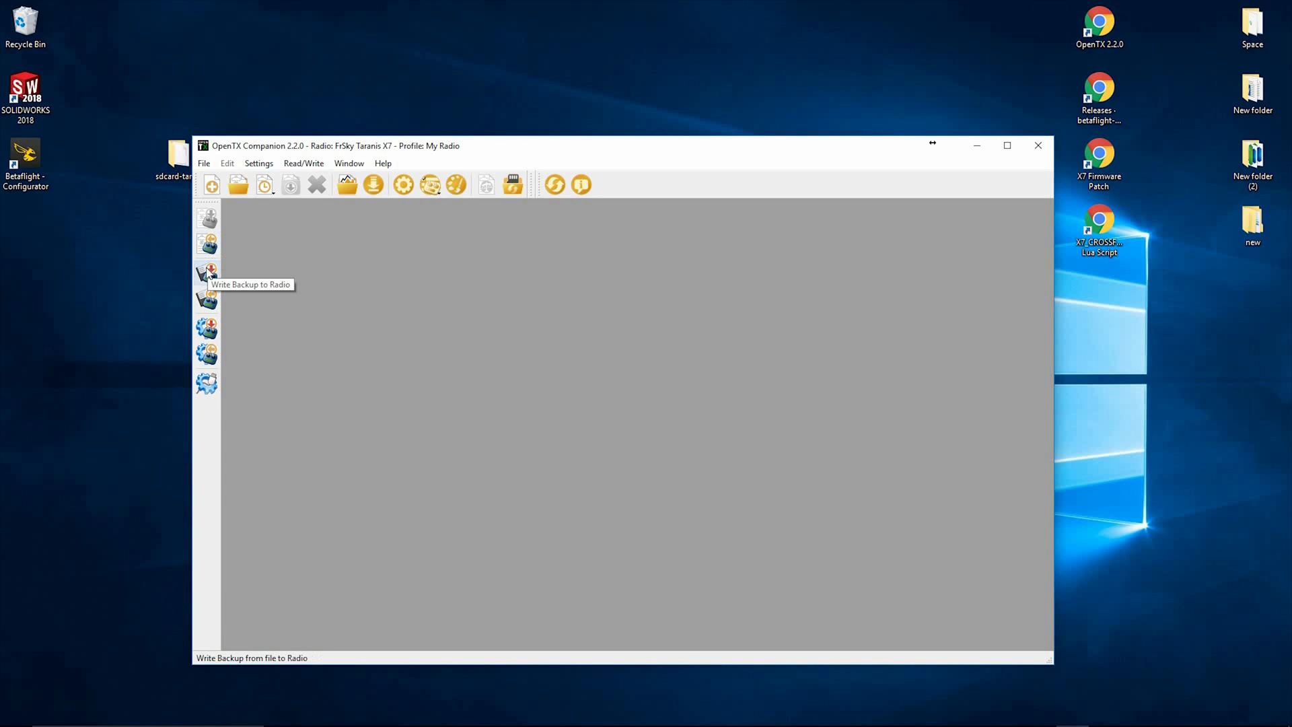
mouse_move(208, 299)
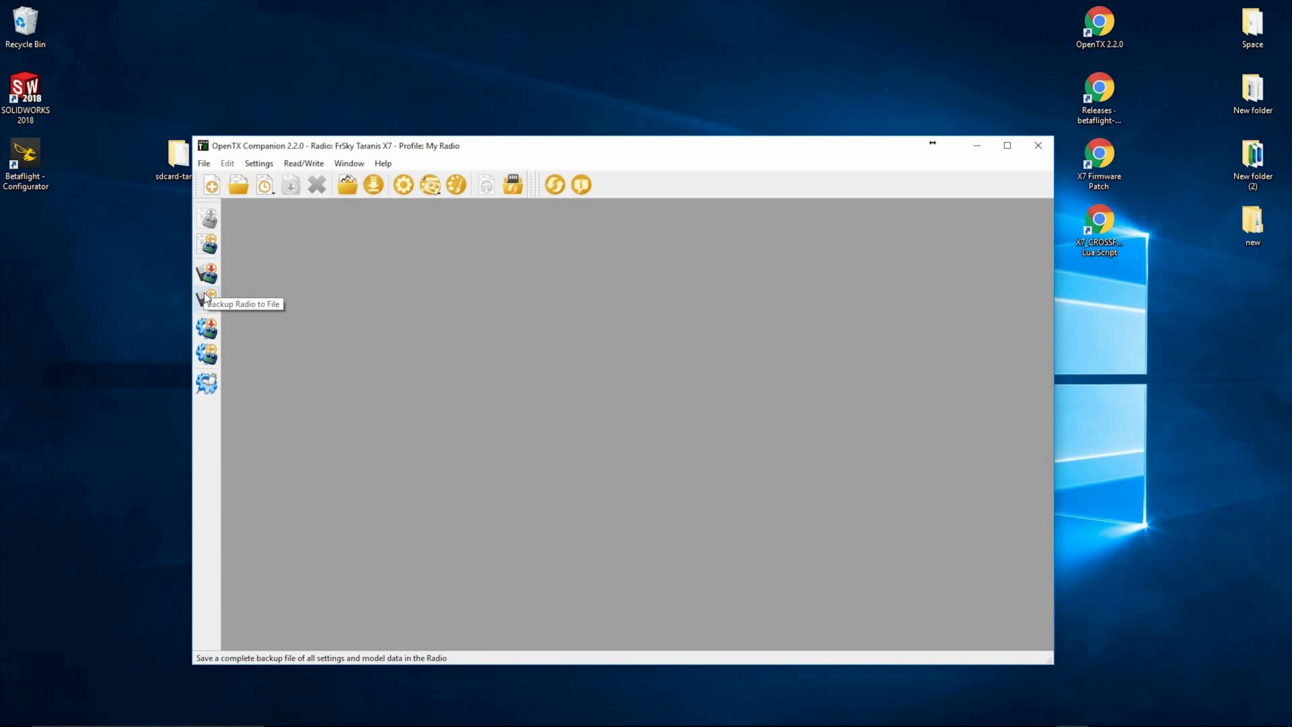
mouse_move(209, 299)
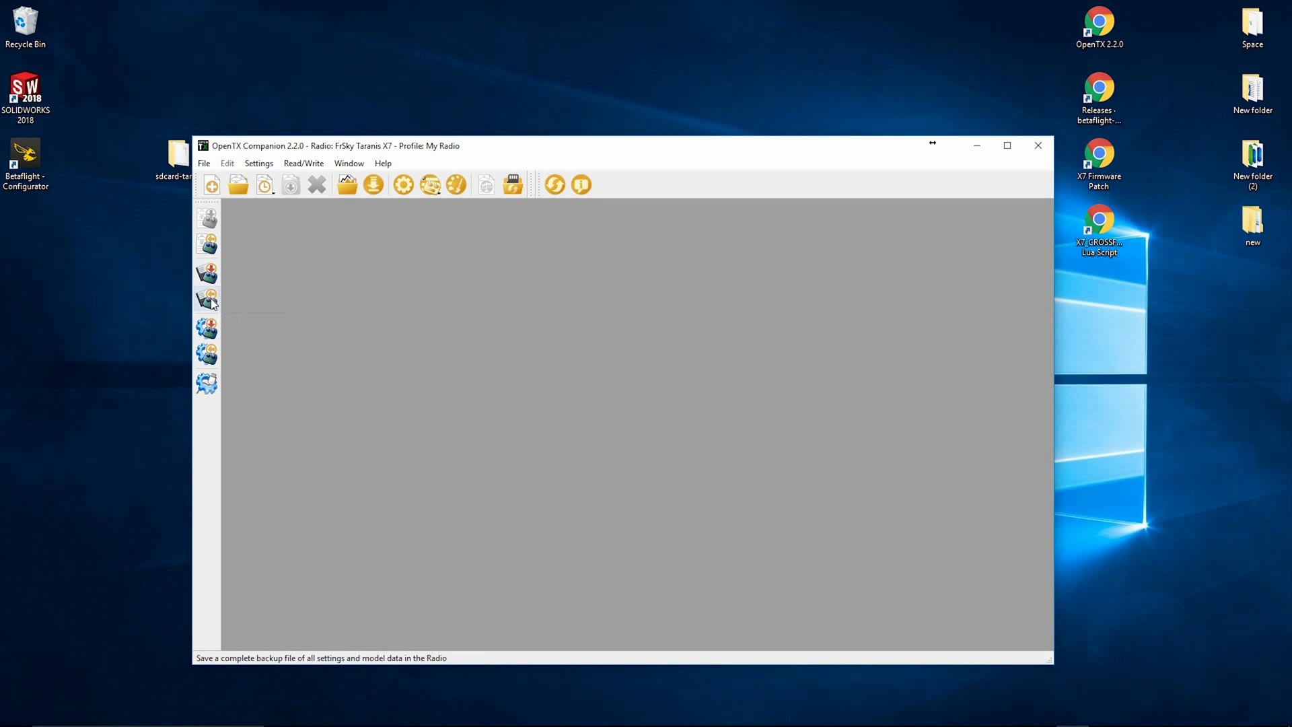
mouse_move(207, 299)
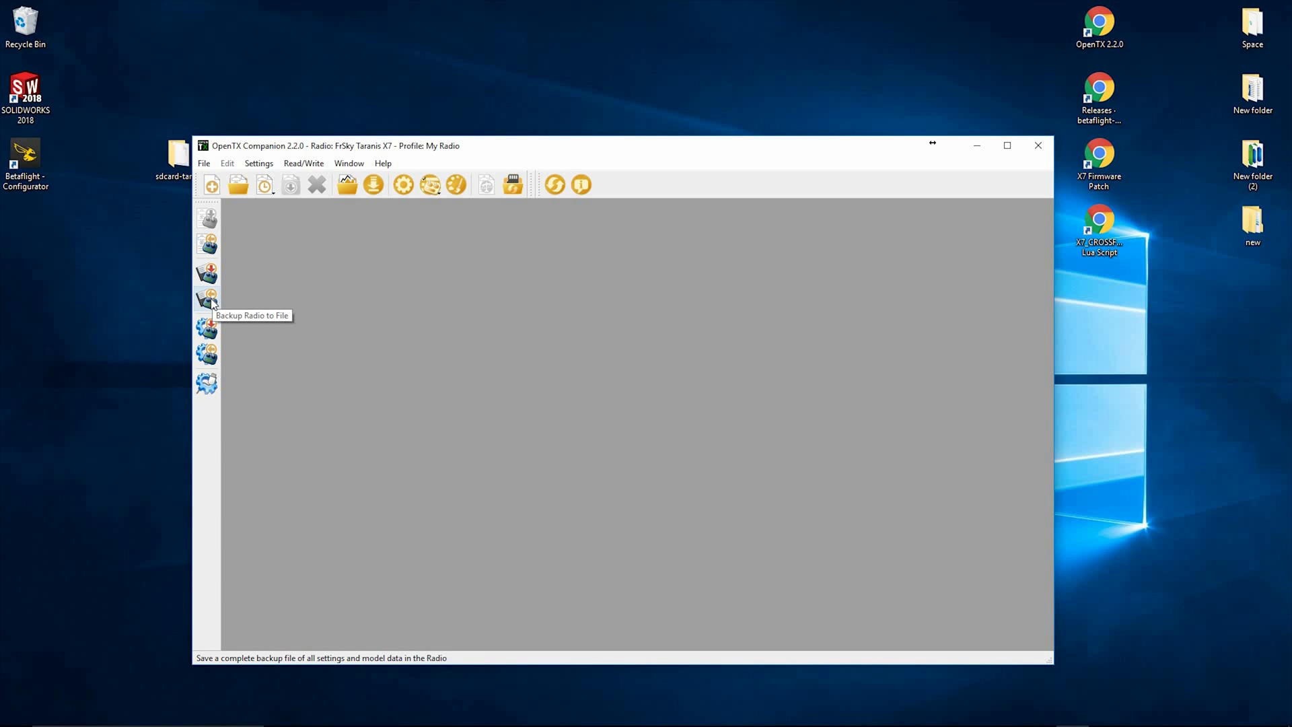
Step: Save a full radio backup as 'X7 Full Backup.bin' on the desktop
left_click(208, 300)
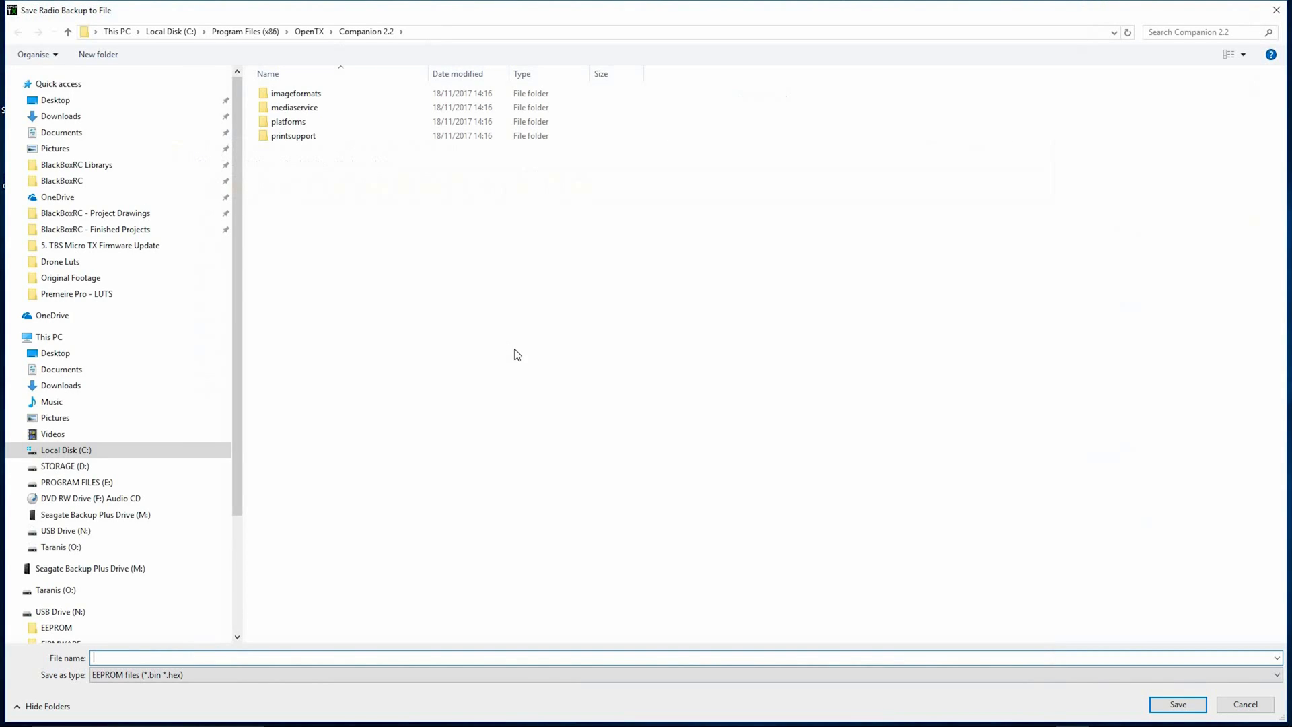
left_click(55, 100)
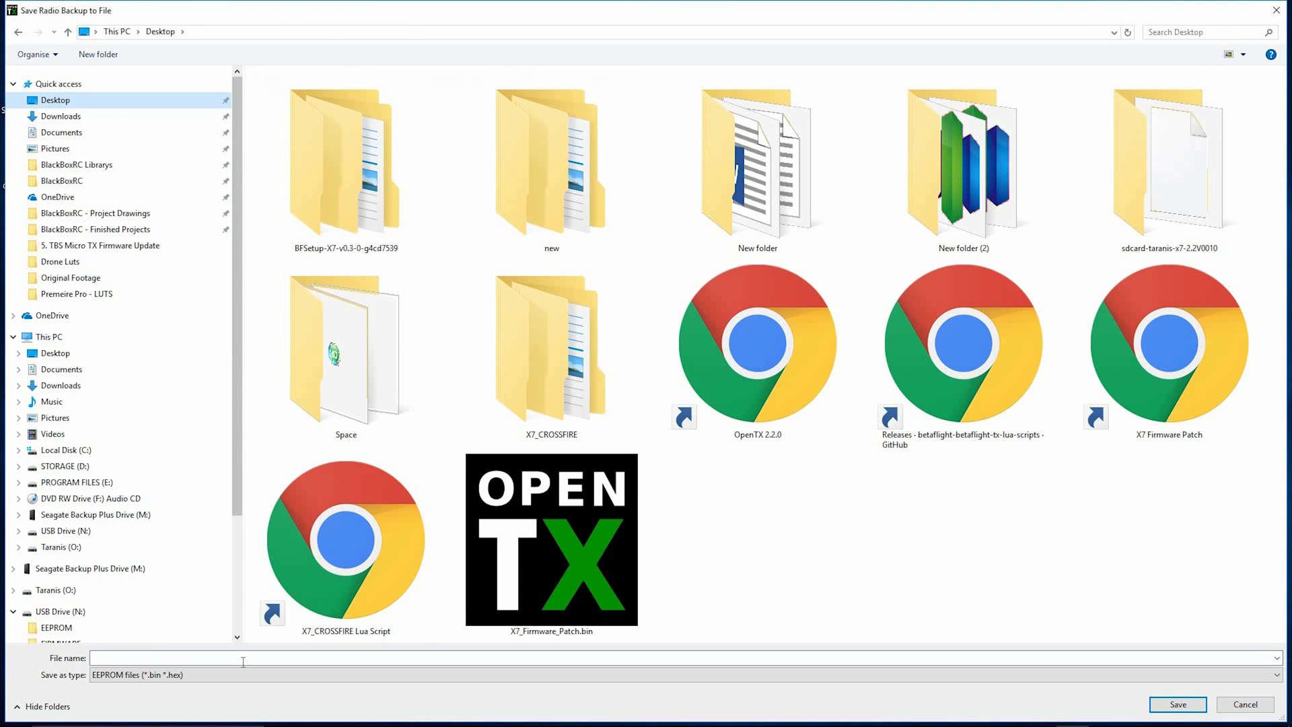
type("X7 Fu")
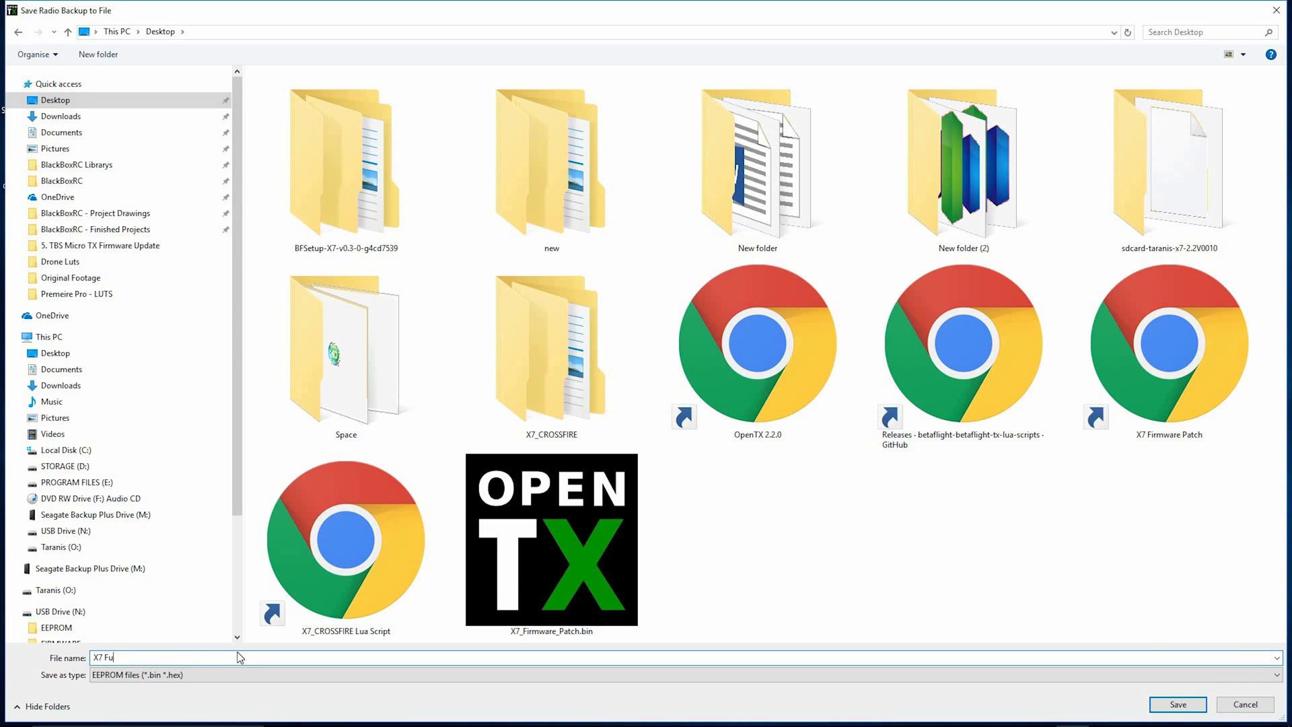
type("ll Backup")
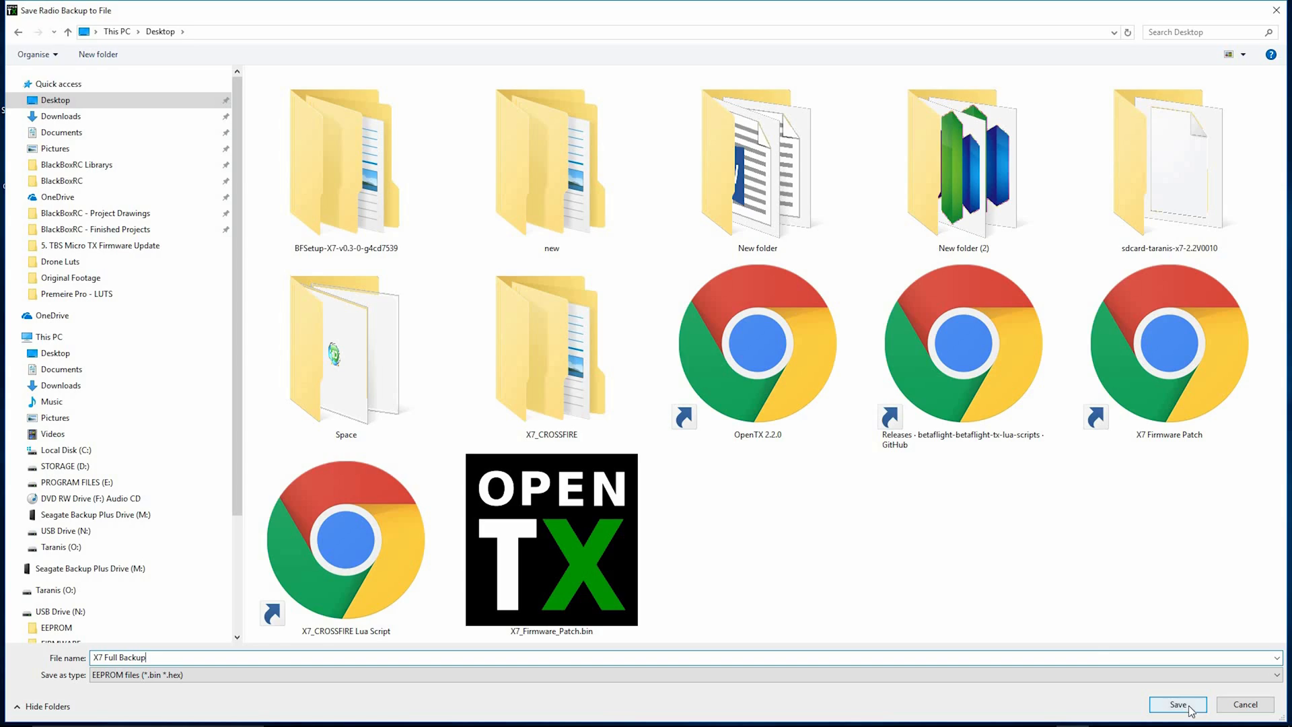
left_click(1178, 704)
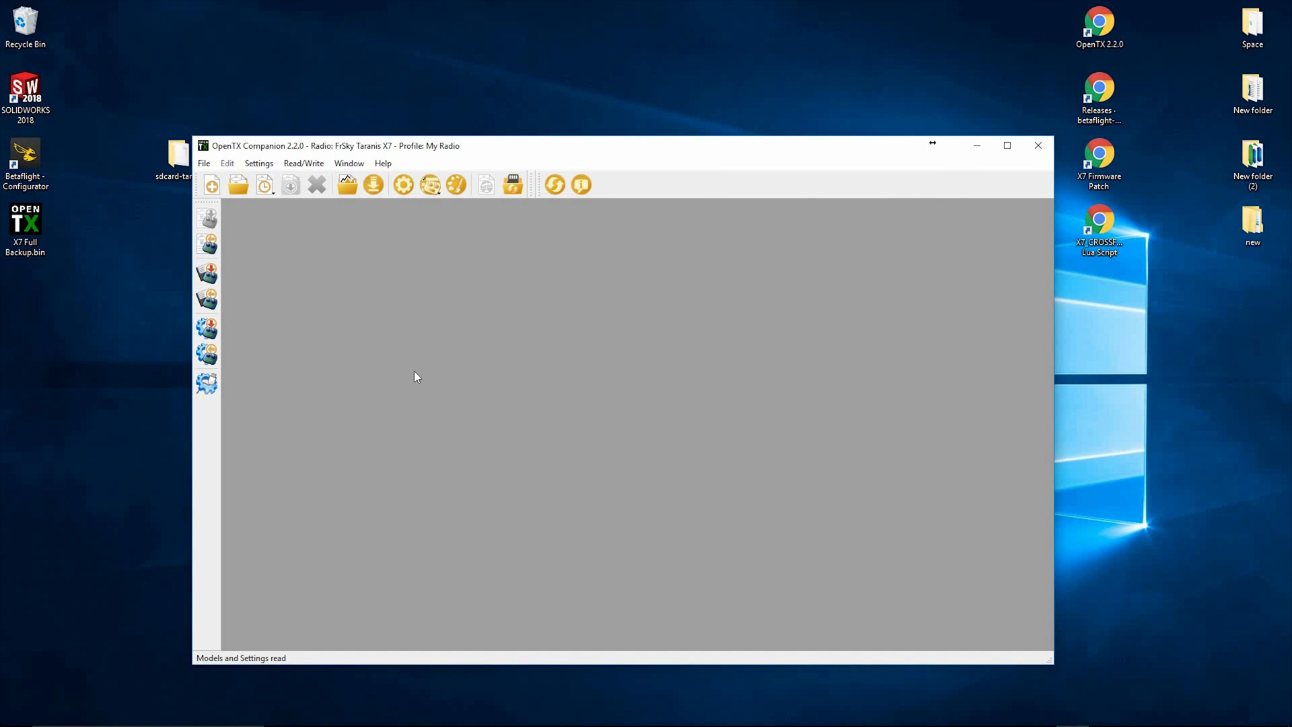
mouse_move(398, 330)
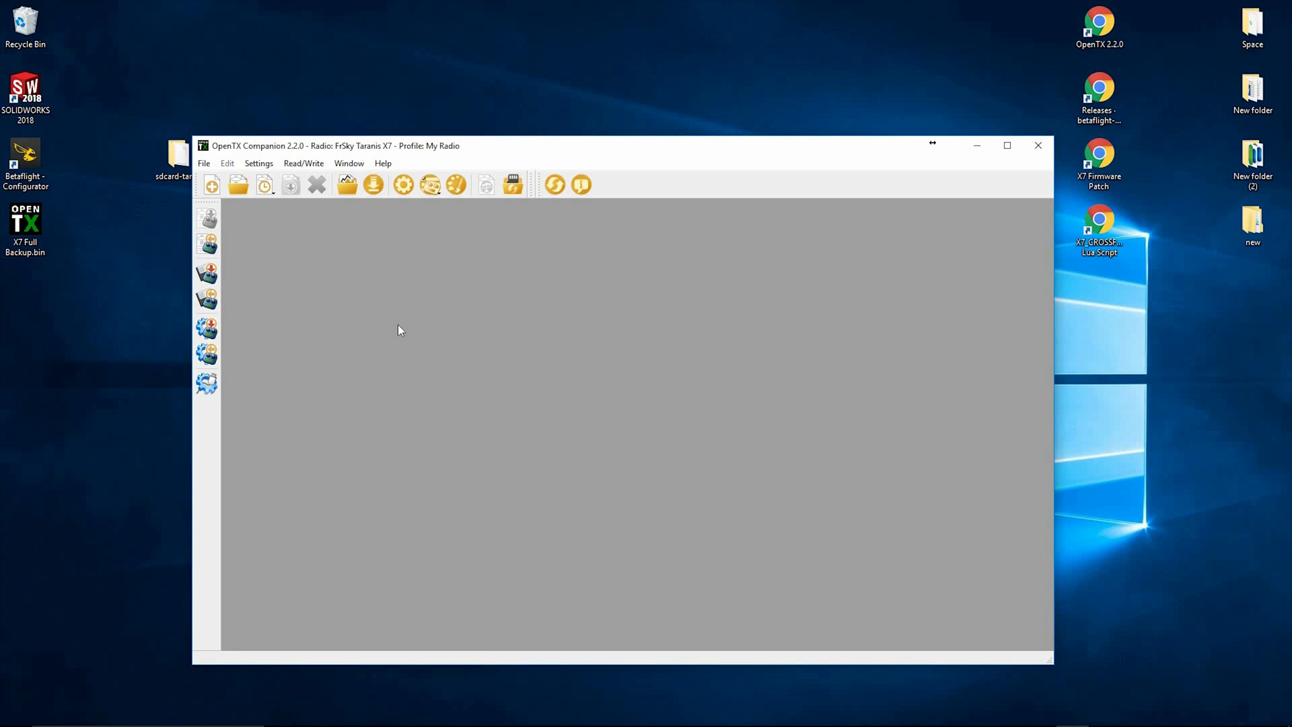
mouse_move(423, 284)
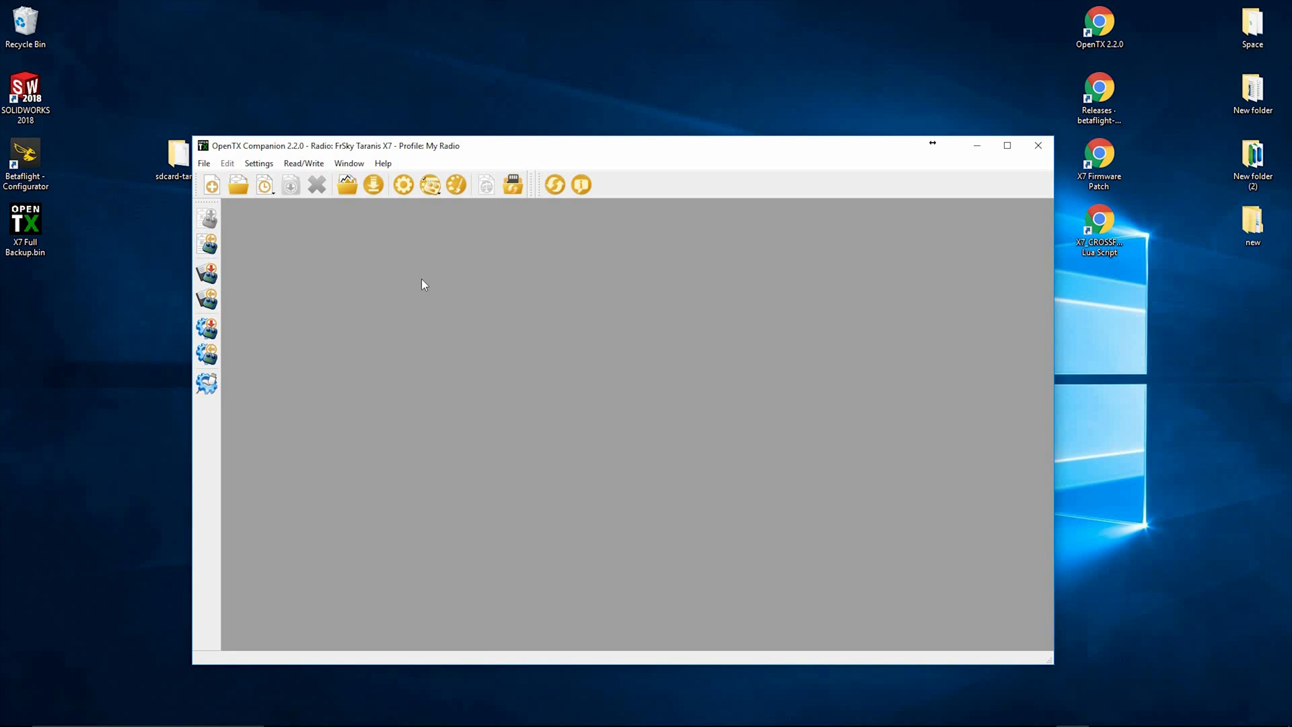
mouse_move(373, 184)
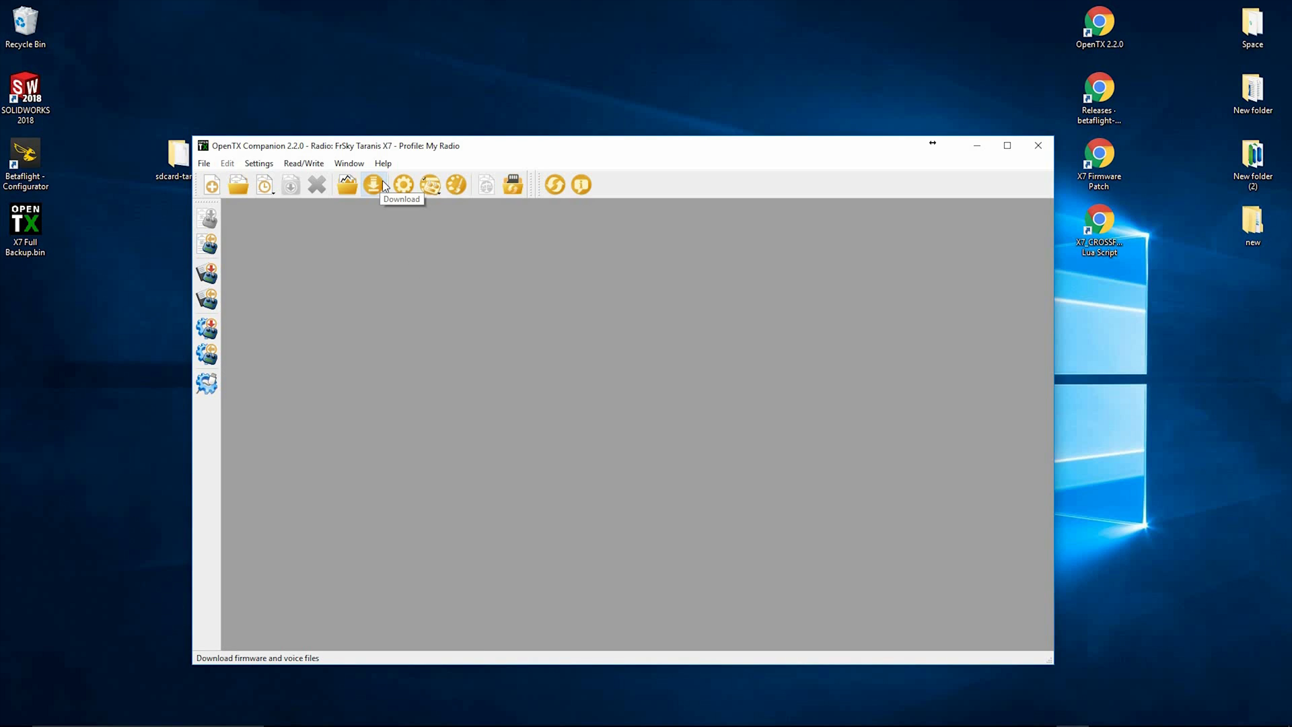
mouse_move(208, 328)
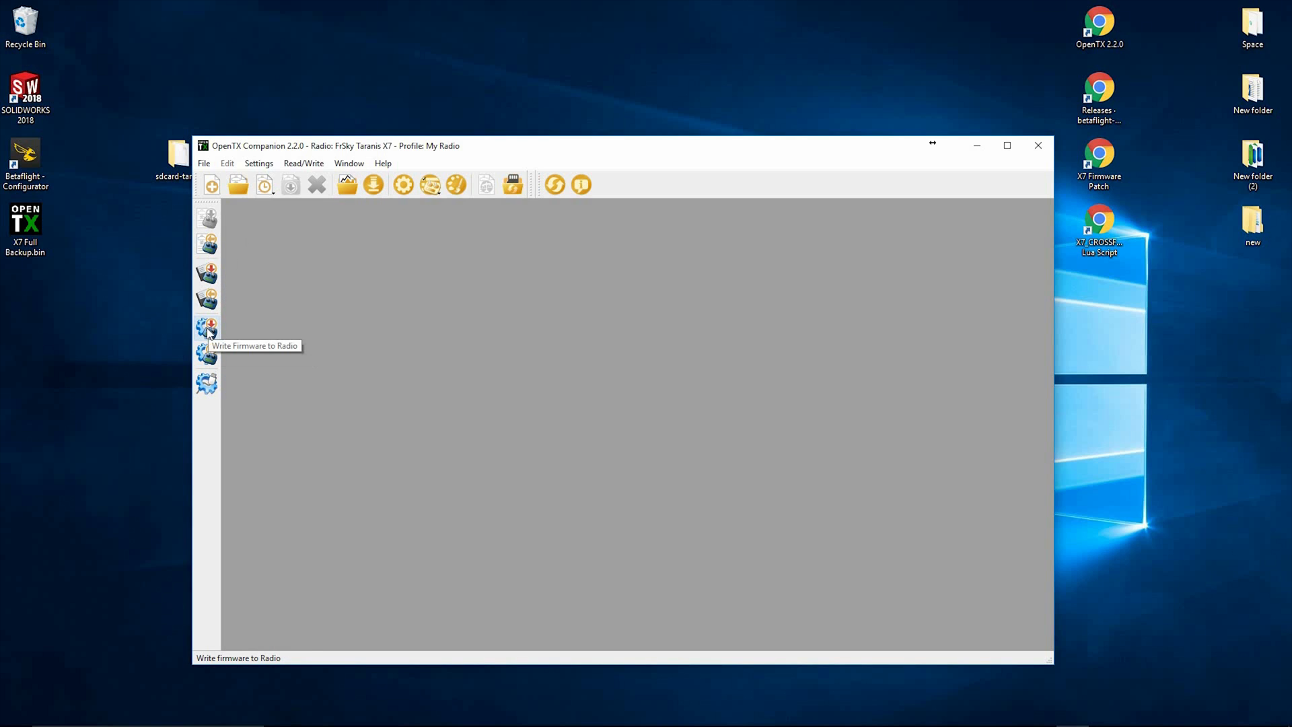
Step: Load X7_Firmware_Patch.bin from the desktop into the Flash Firmware dialog
left_click(207, 328)
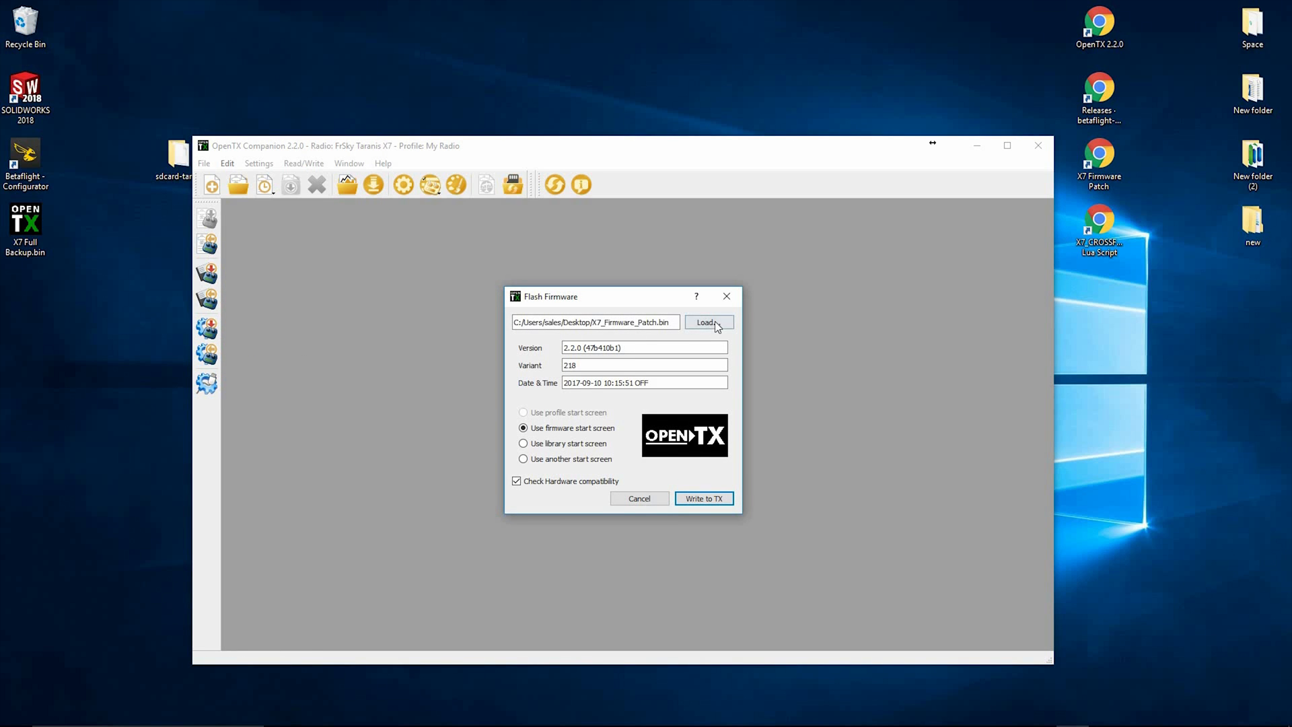
left_click(707, 322)
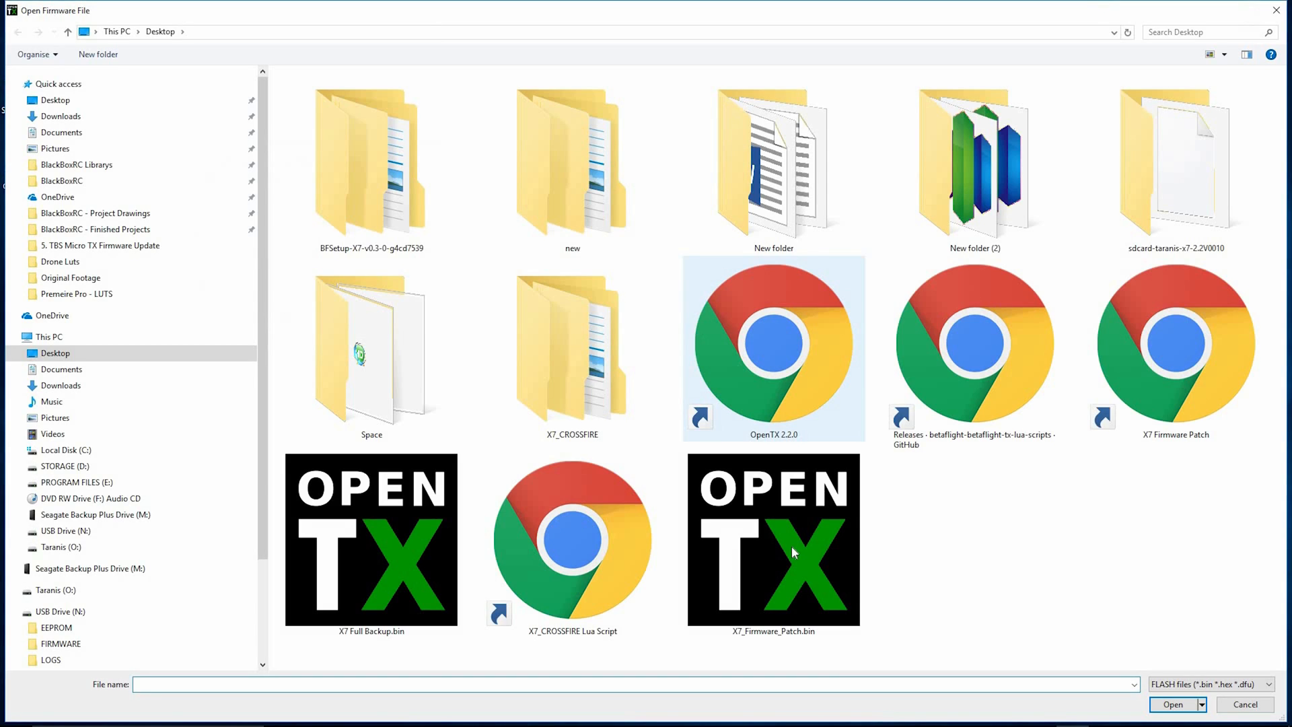
mouse_move(790, 574)
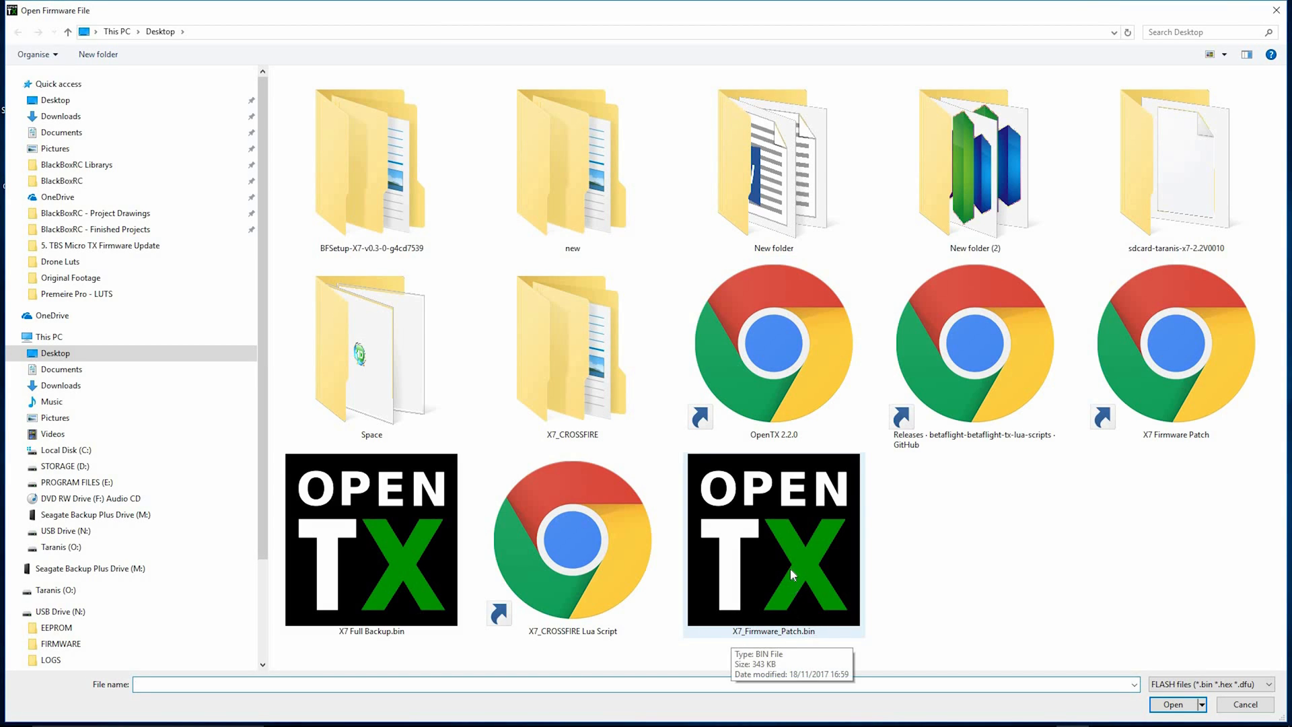
left_click(772, 541)
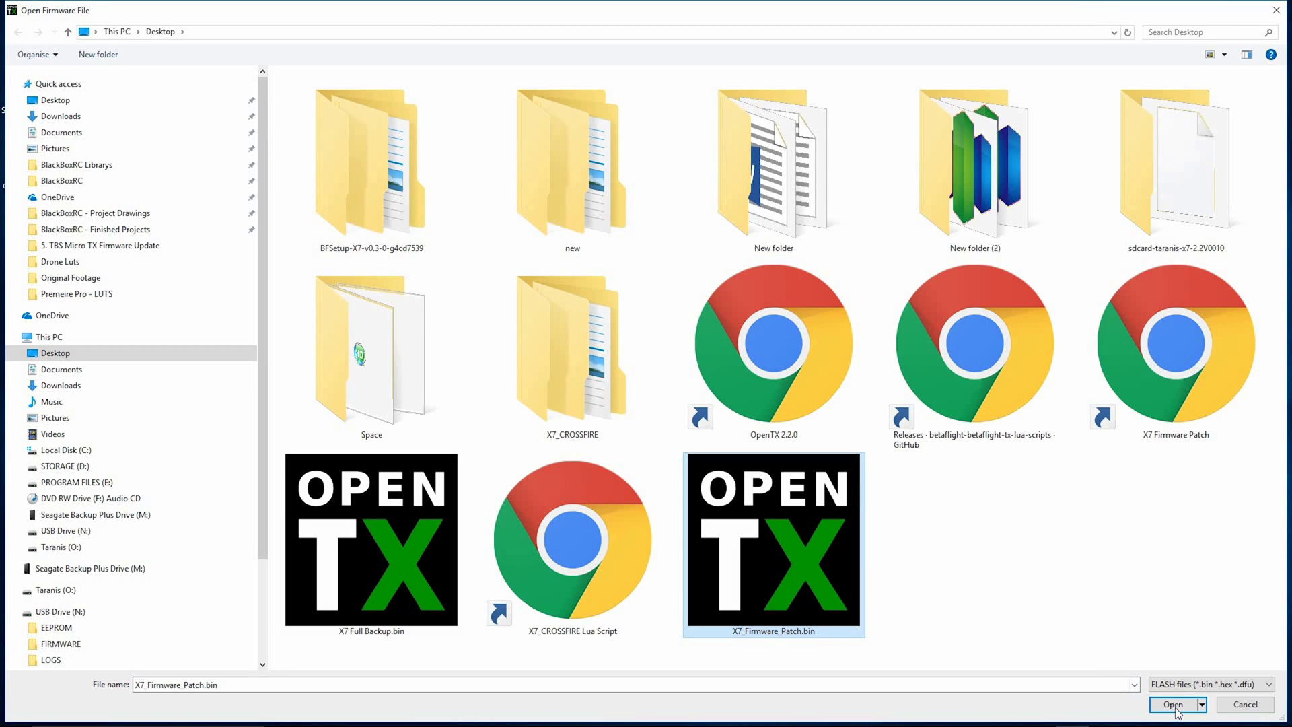
left_click(1172, 704)
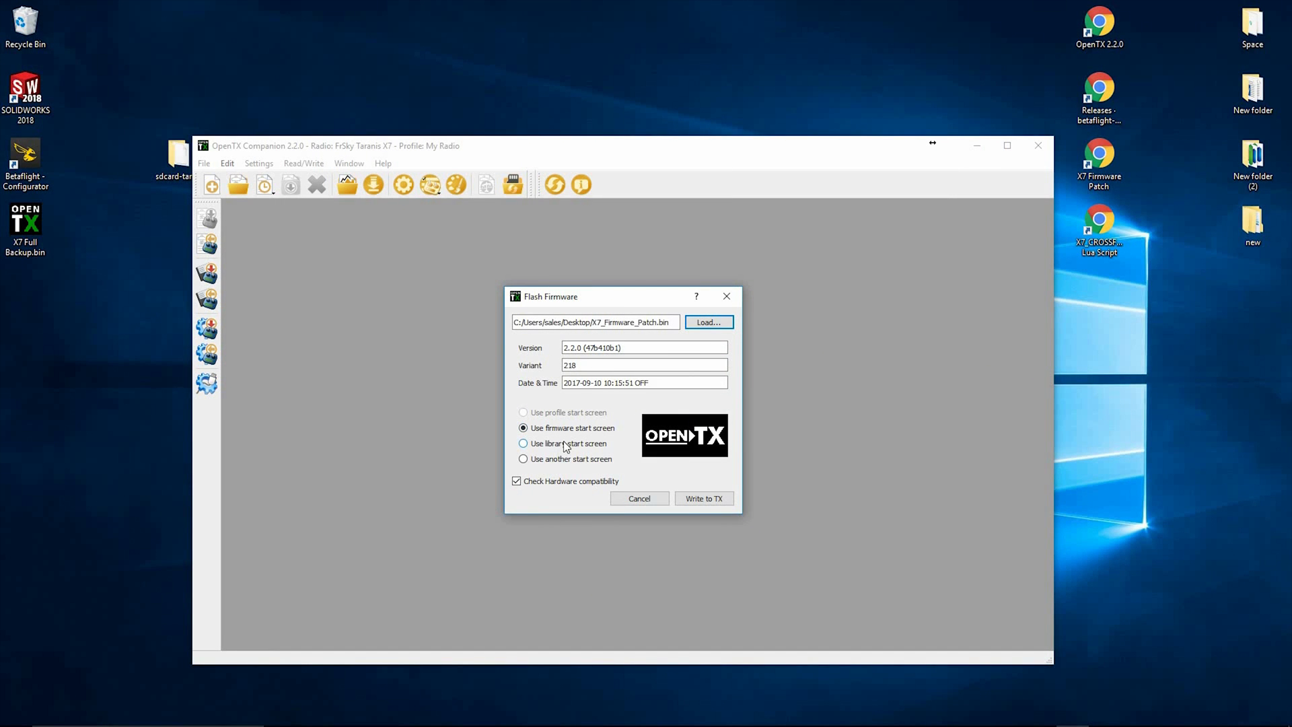
Step: Write the patched firmware to the radio and dismiss the 'Flashing done' window
left_click(702, 498)
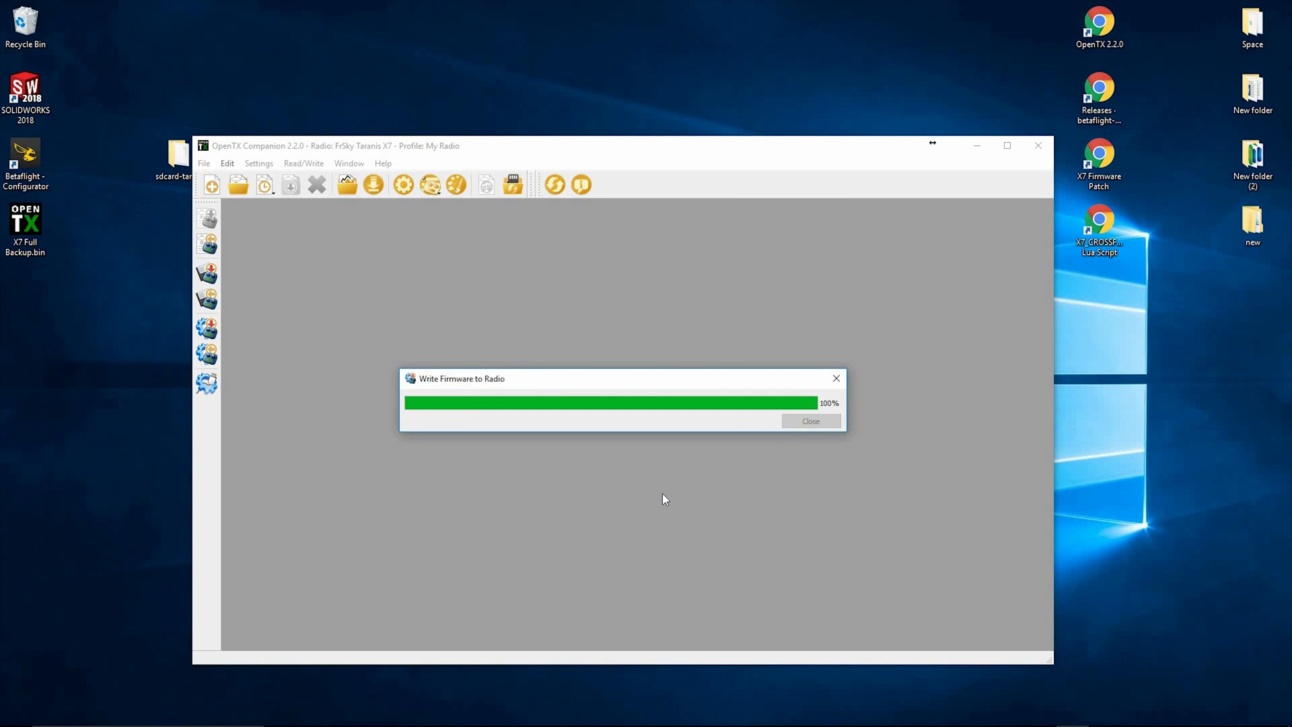
mouse_move(692, 482)
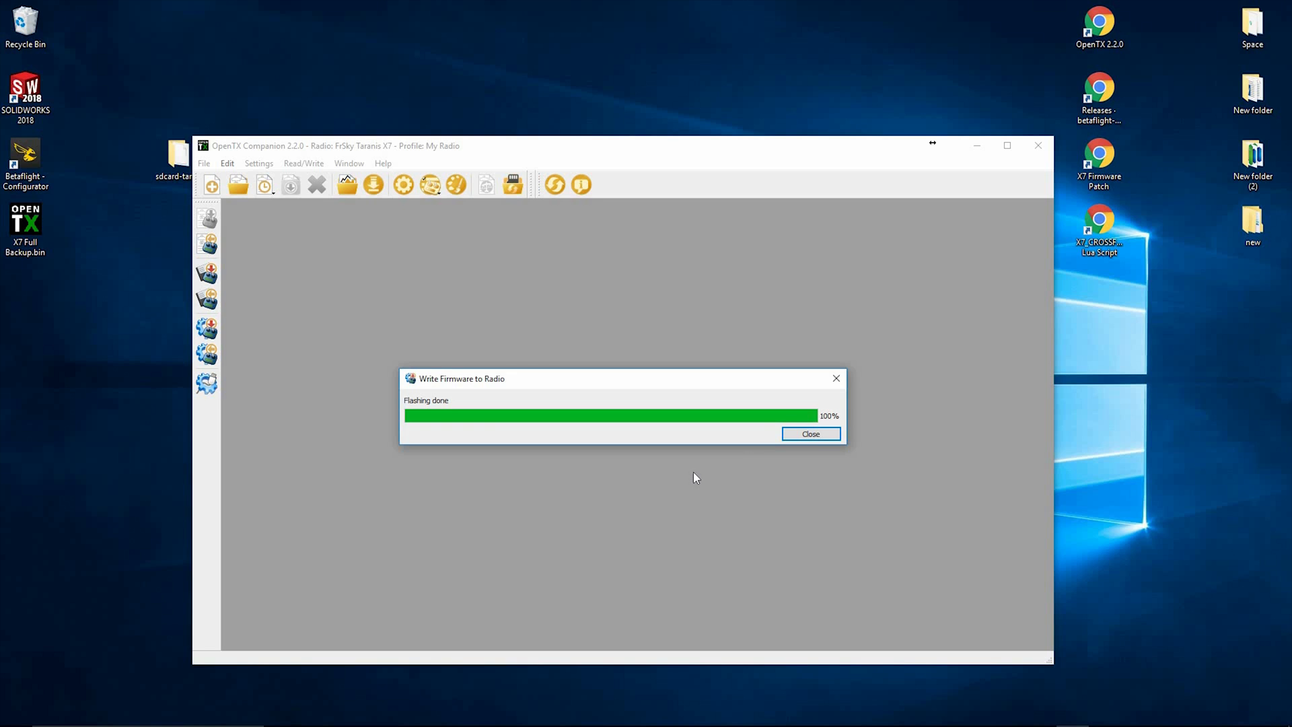
left_click(809, 434)
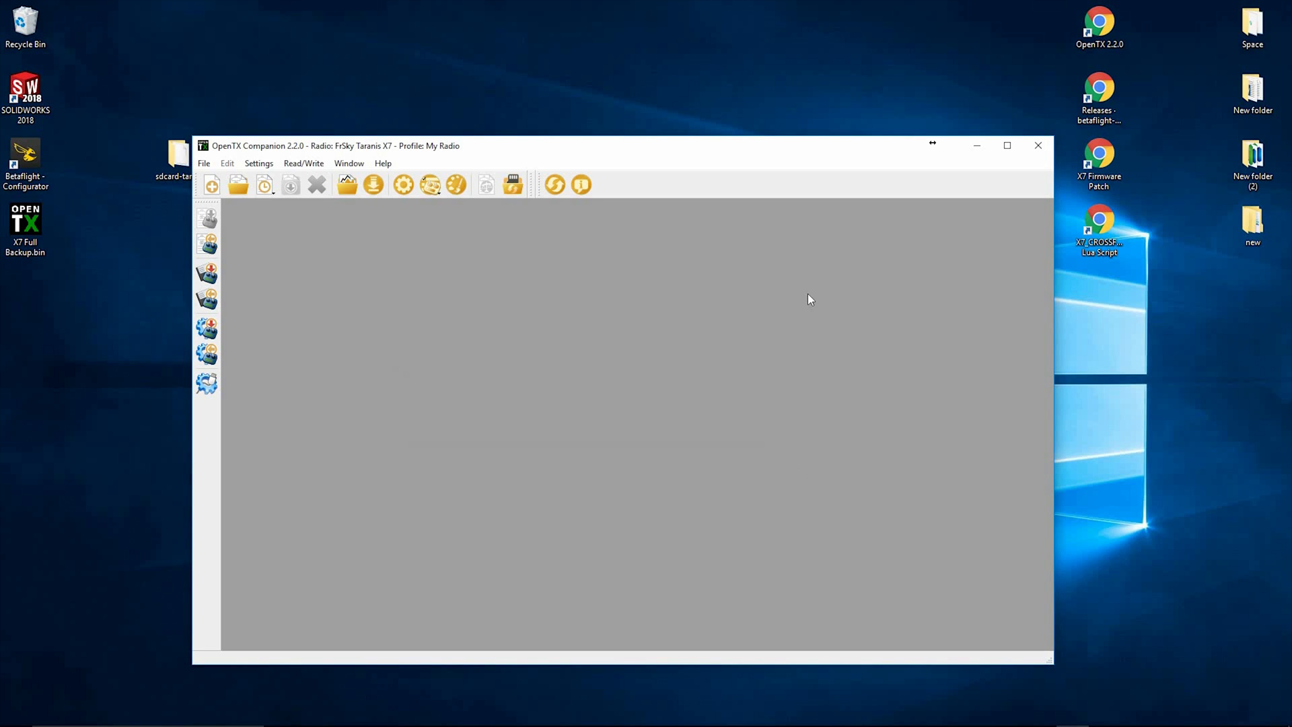
mouse_move(807, 306)
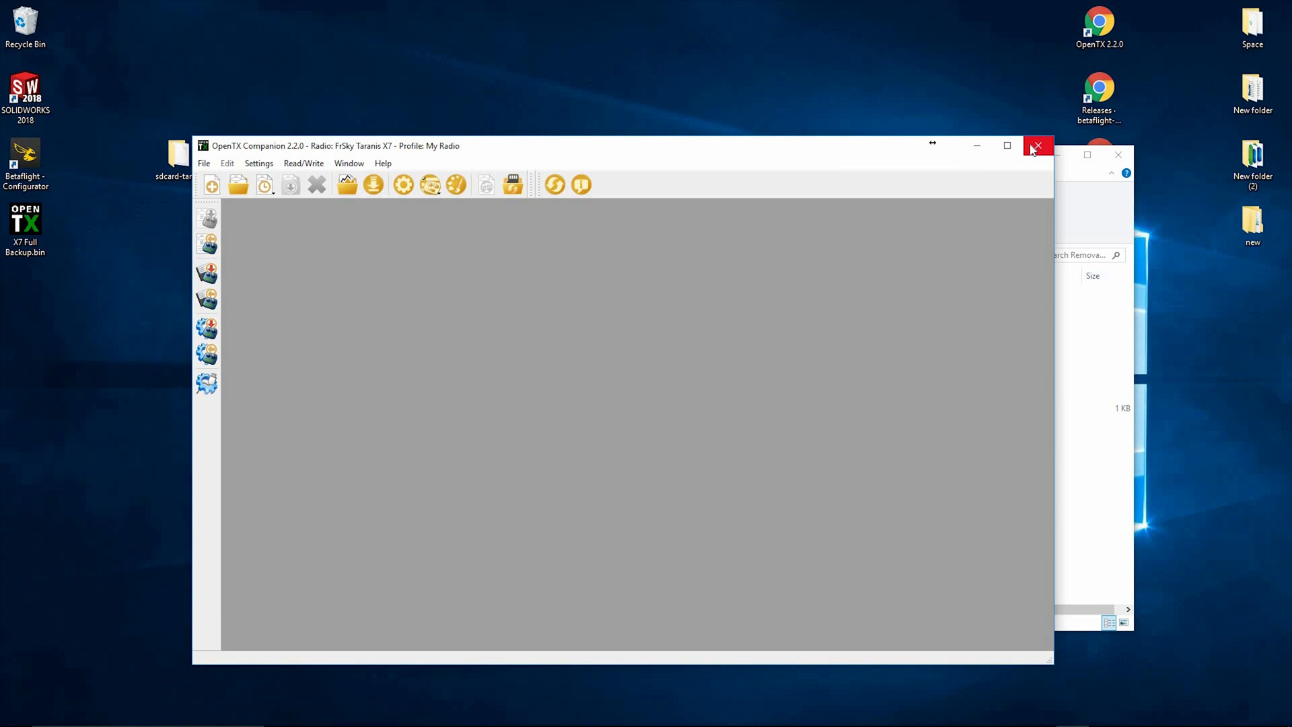
Step: Close Companion, create an 'SD Backup' desktop folder and cut the SD card's contents into it
left_click(1038, 145)
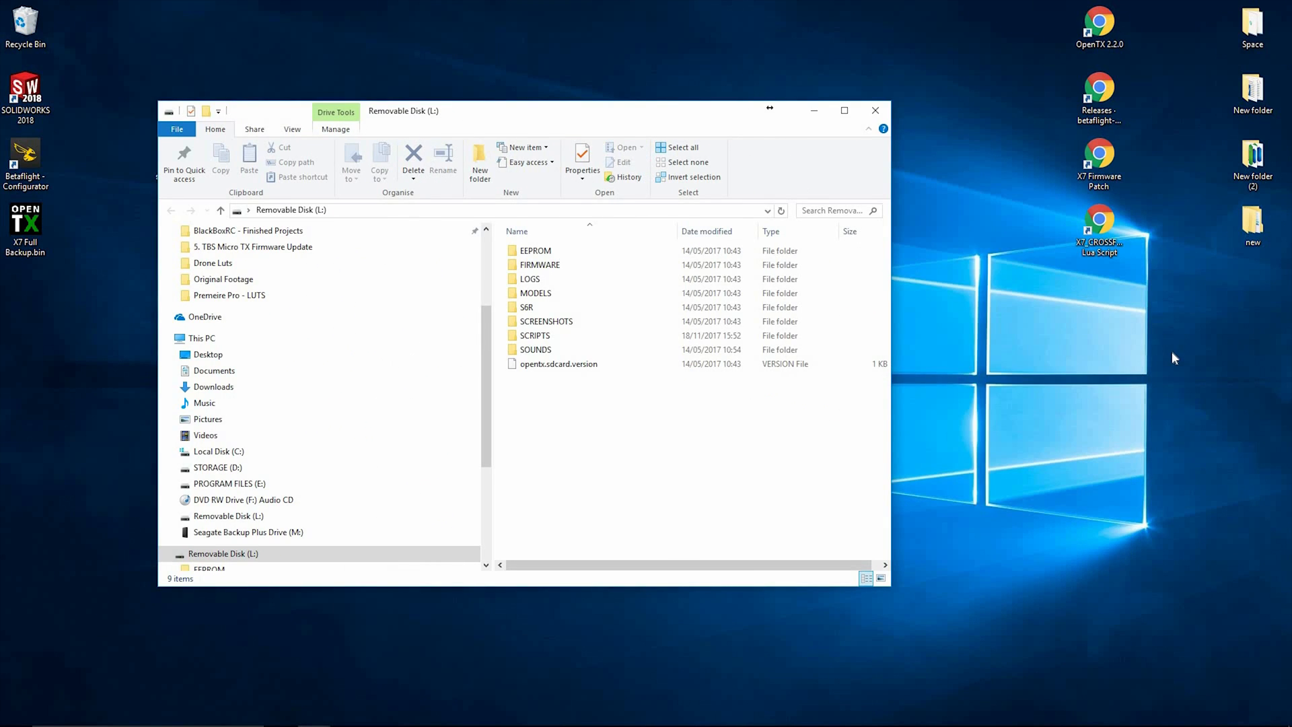
right_click(1174, 355)
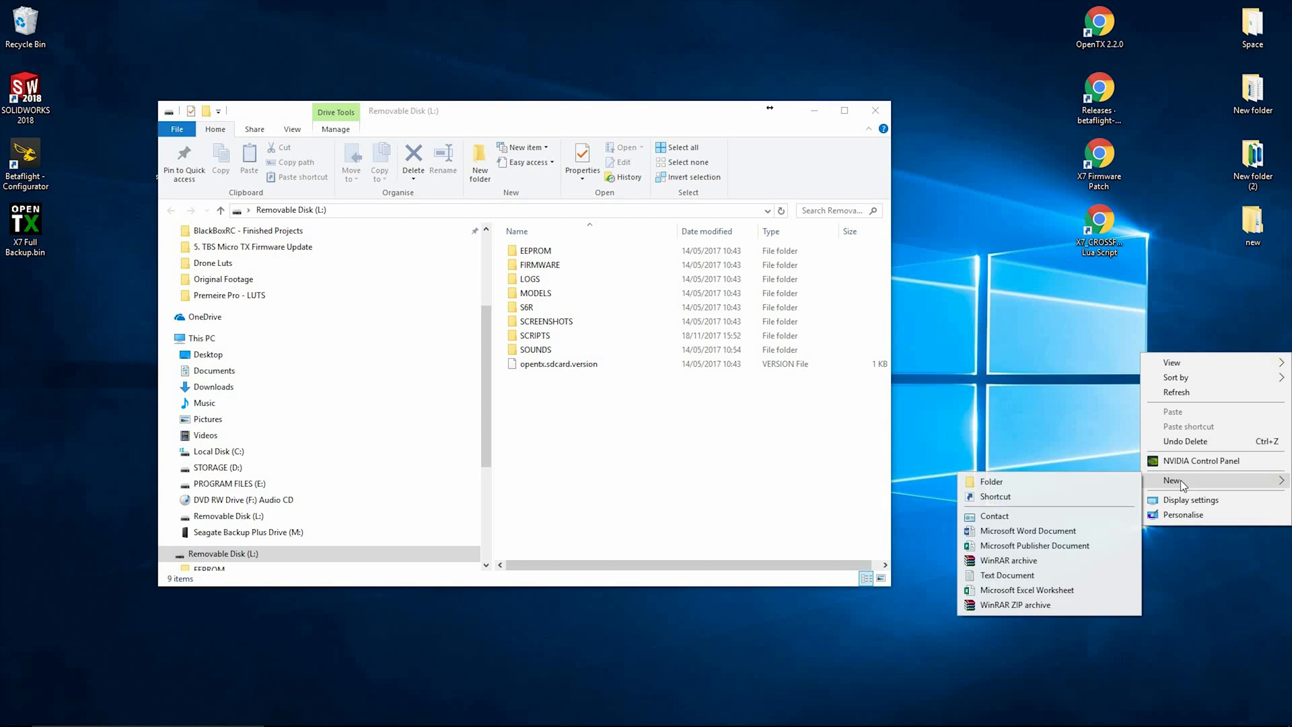
left_click(992, 482)
type("SD Backu")
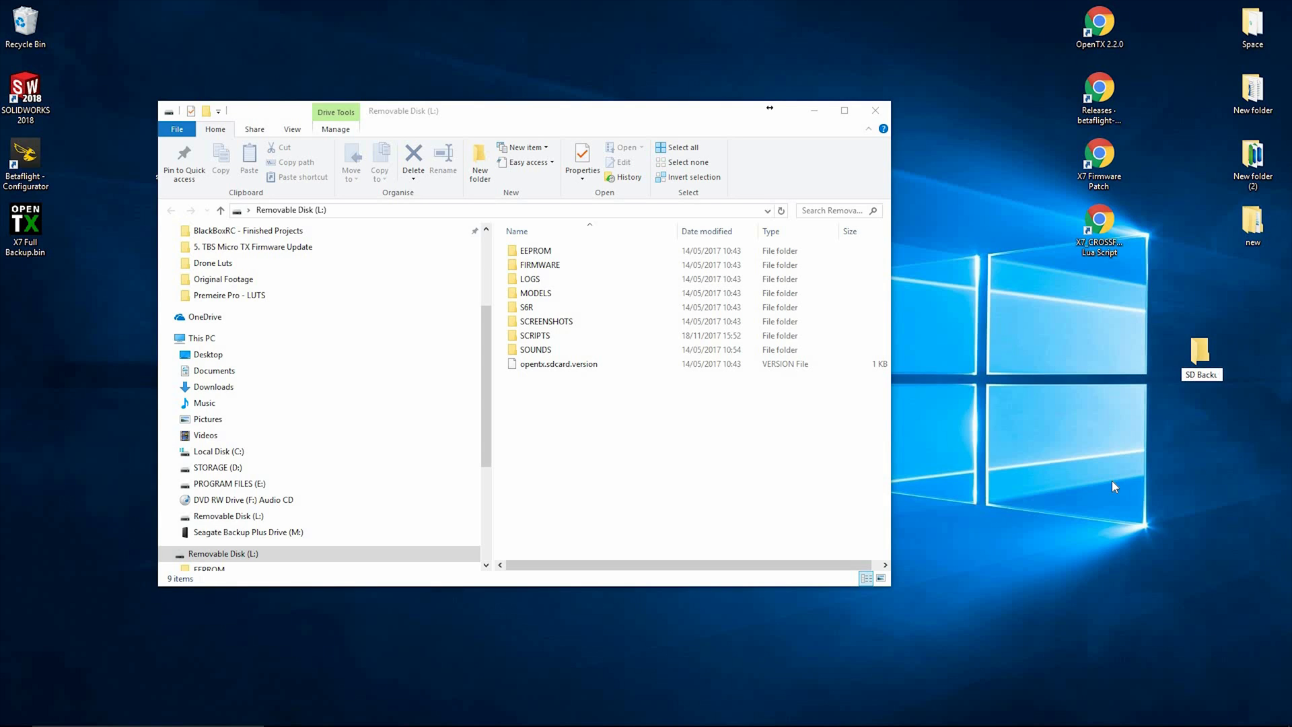
left_click(557, 363)
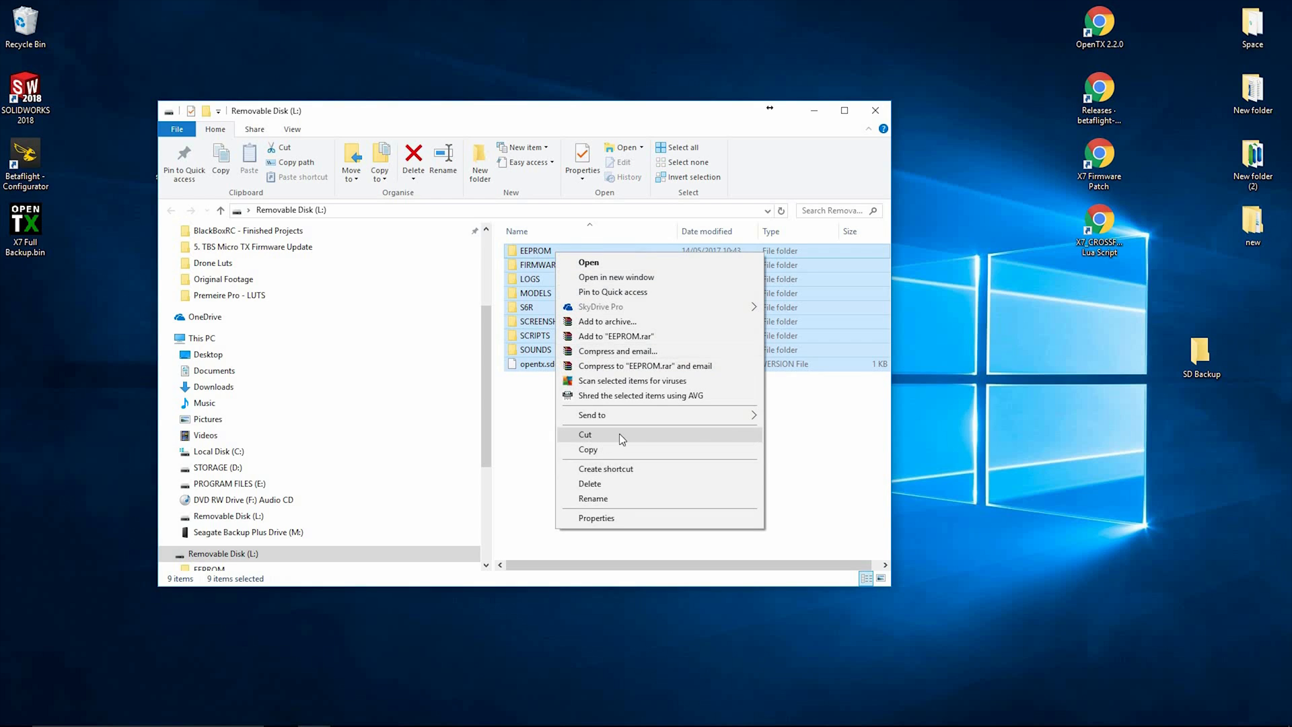
right_click(1201, 349)
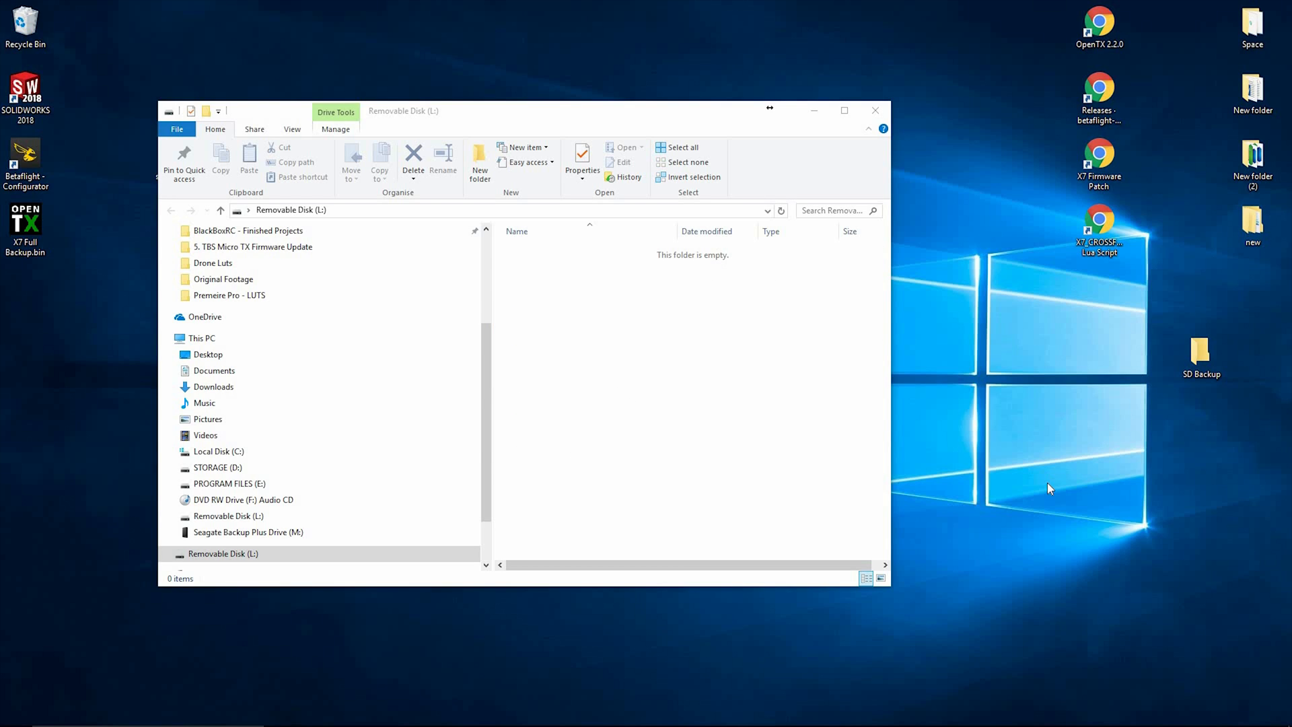
mouse_move(592, 105)
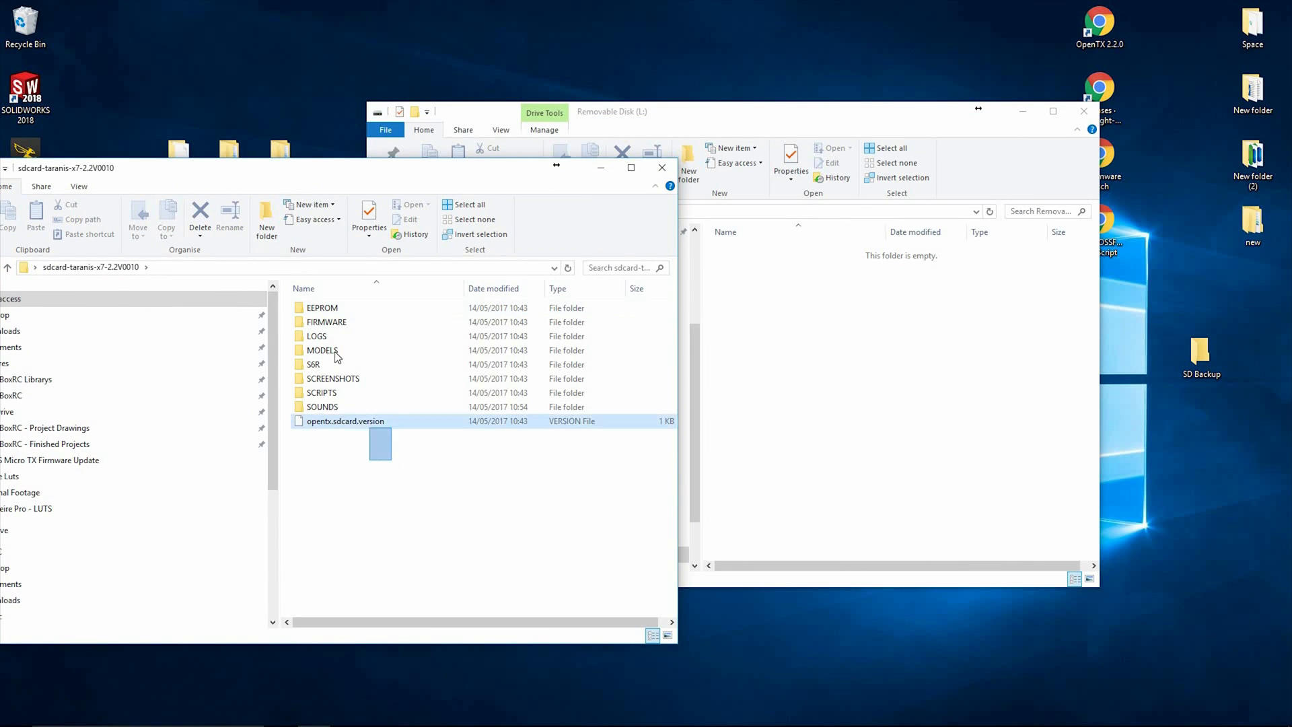
Step: Paste the default sdcard-taranis-x7-2.2V0010 files onto Removable Disk (L:)
right_click(345, 421)
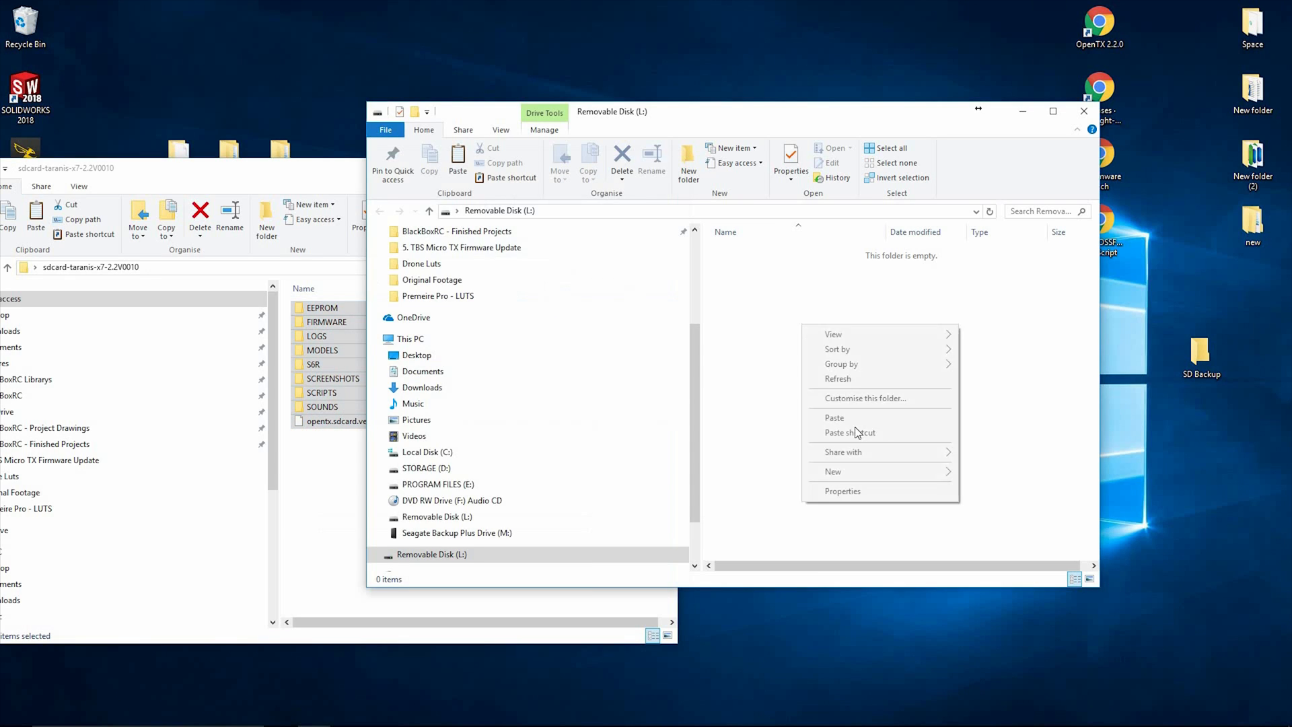
left_click(833, 417)
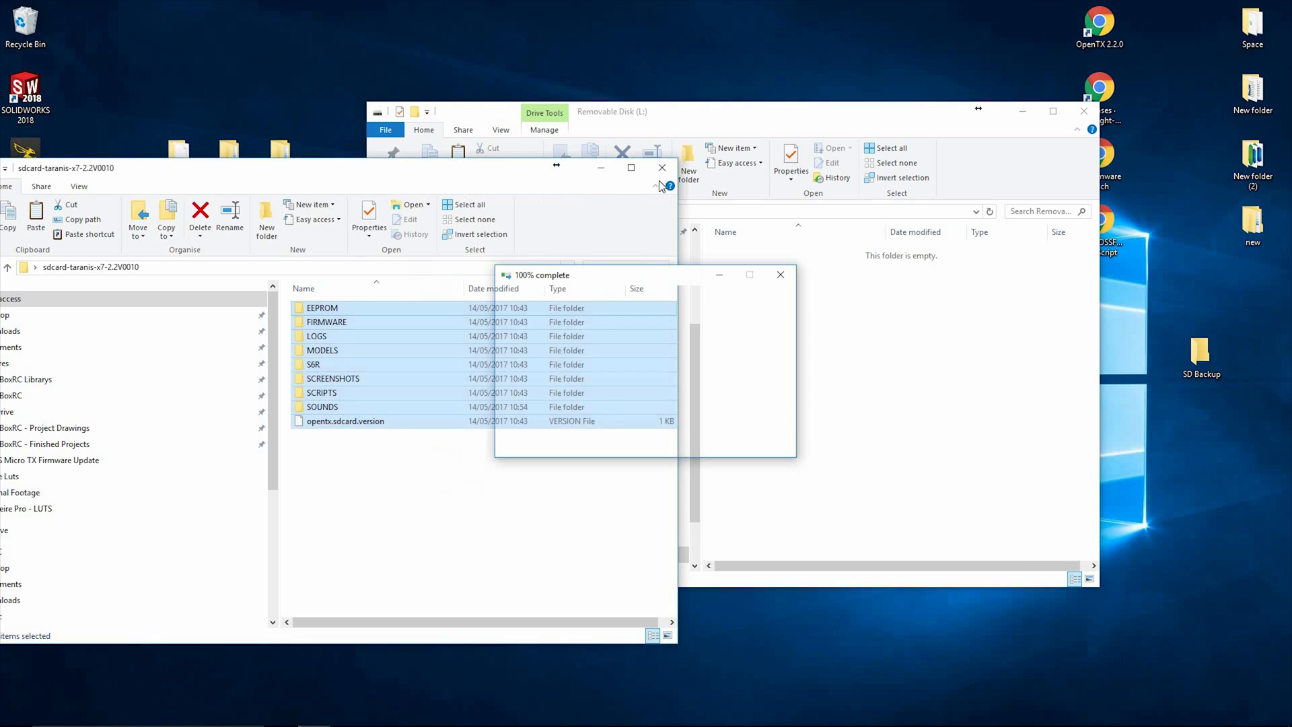
left_click(662, 168)
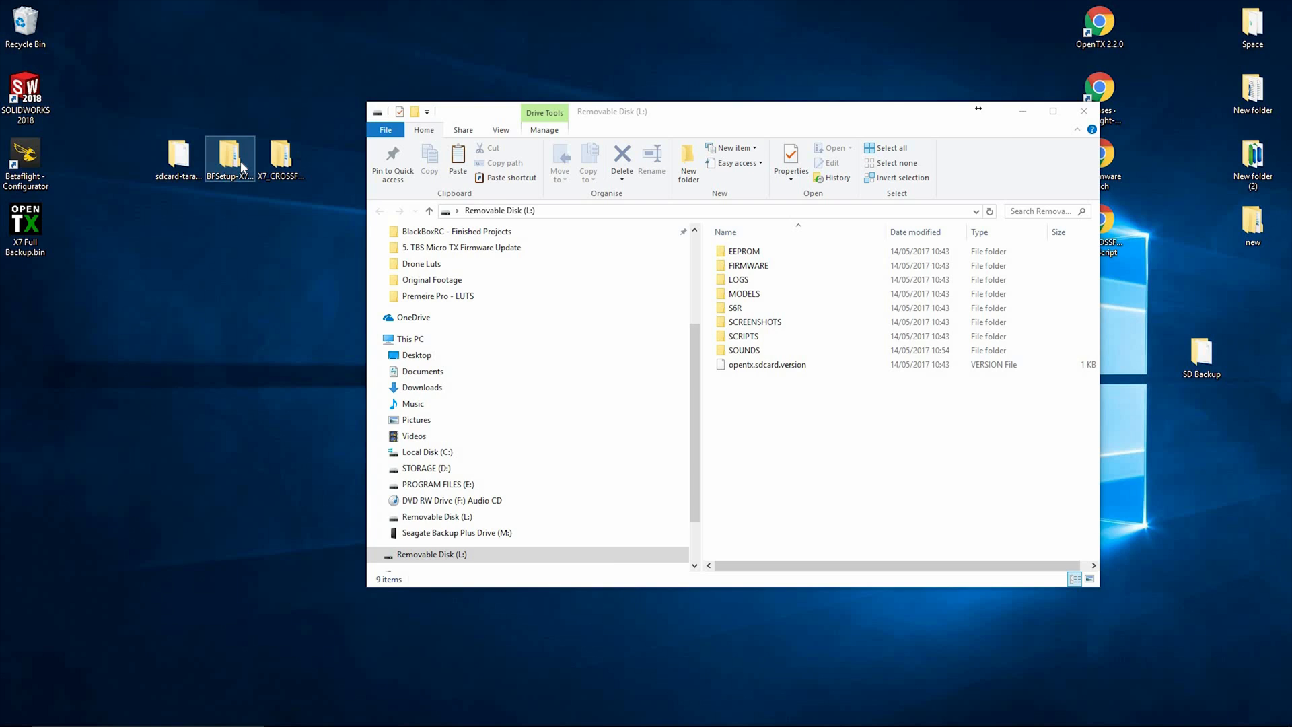
Step: Copy the BF and TELEMETRY folders from BFSetup-X7 into L:\SCRIPTS
double_click(229, 154)
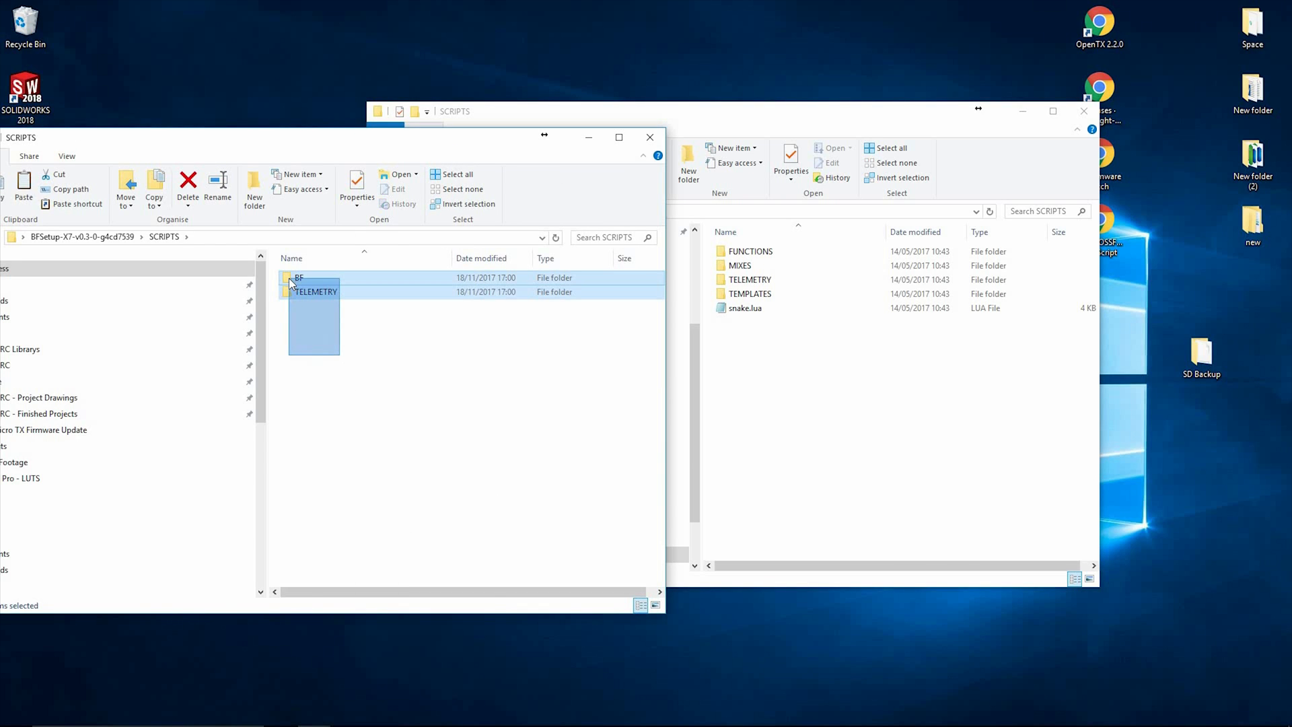
left_click(454, 112)
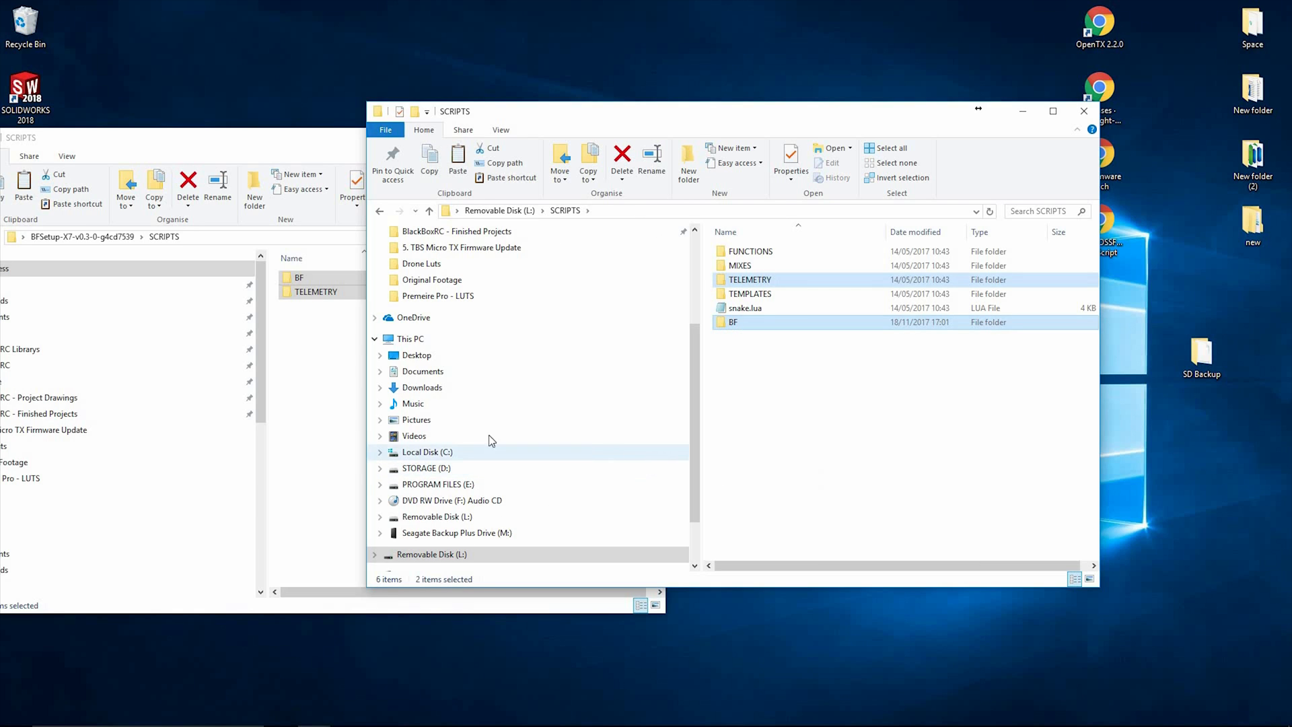
left_click(379, 403)
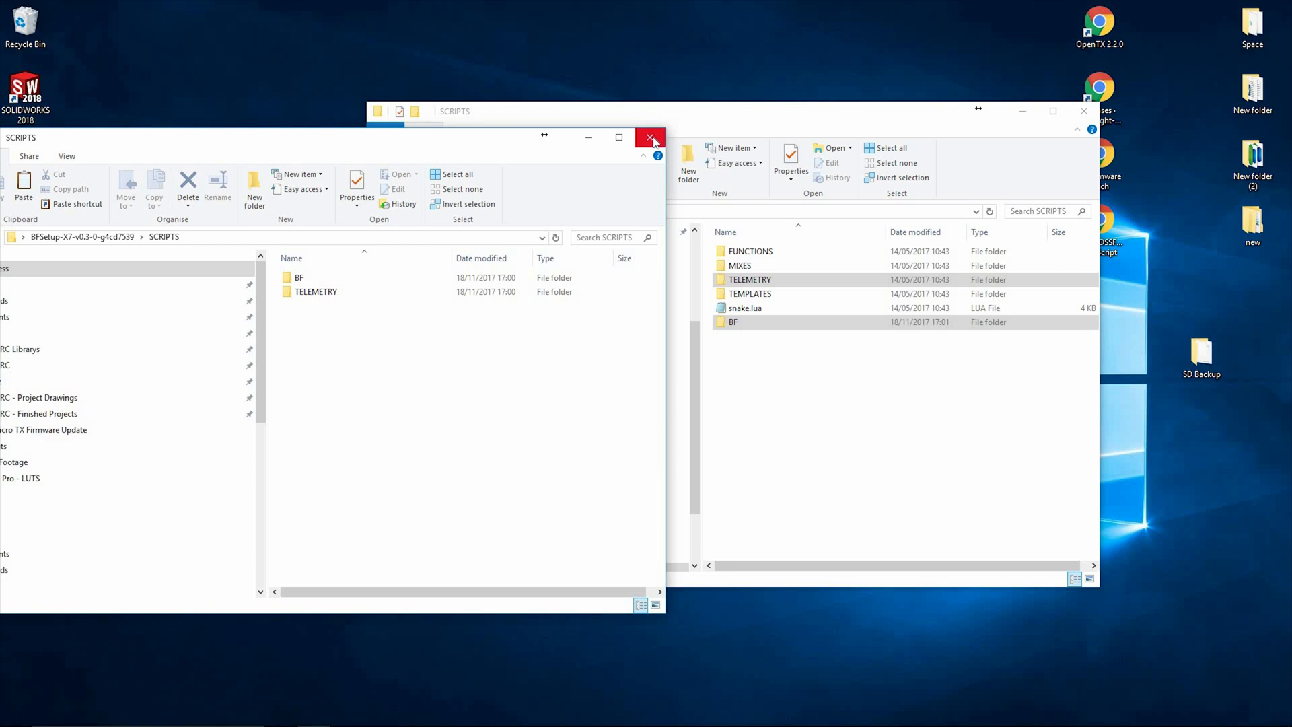
left_click(651, 137)
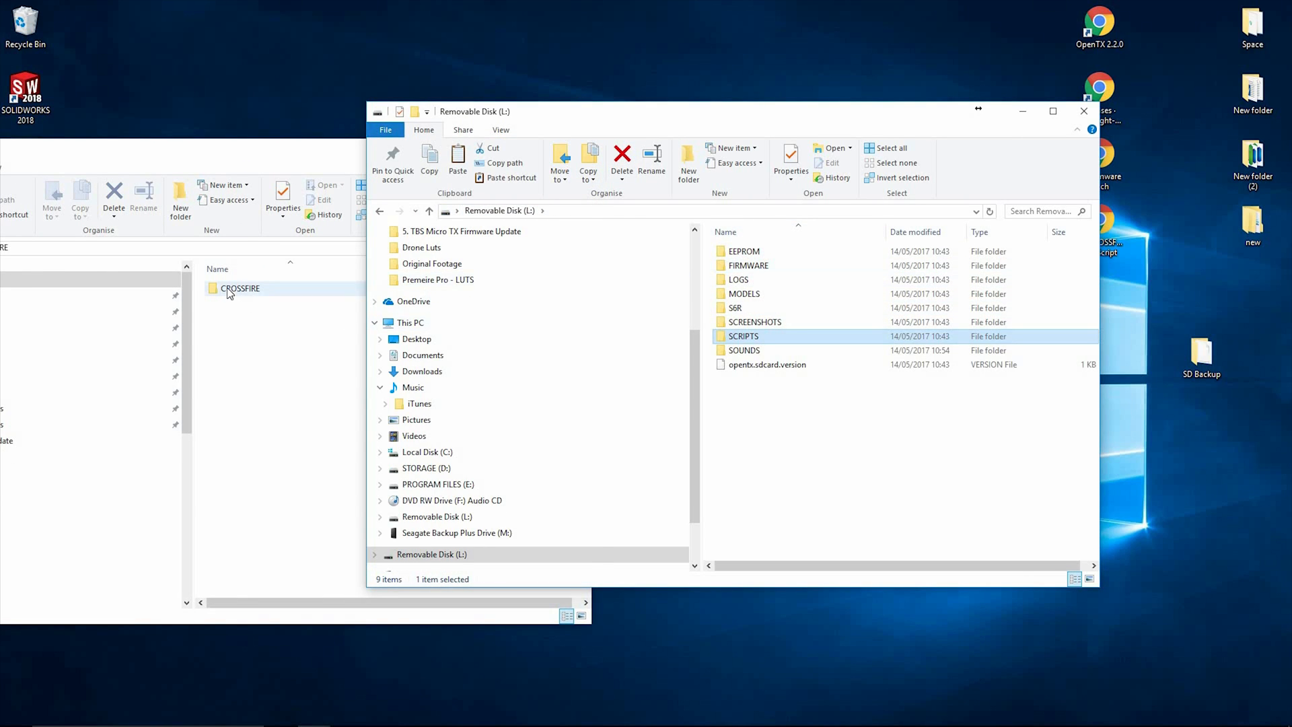
Step: Paste the CROSSFIRE folder at the root of Removable Disk (L:) and close both windows
right_click(239, 288)
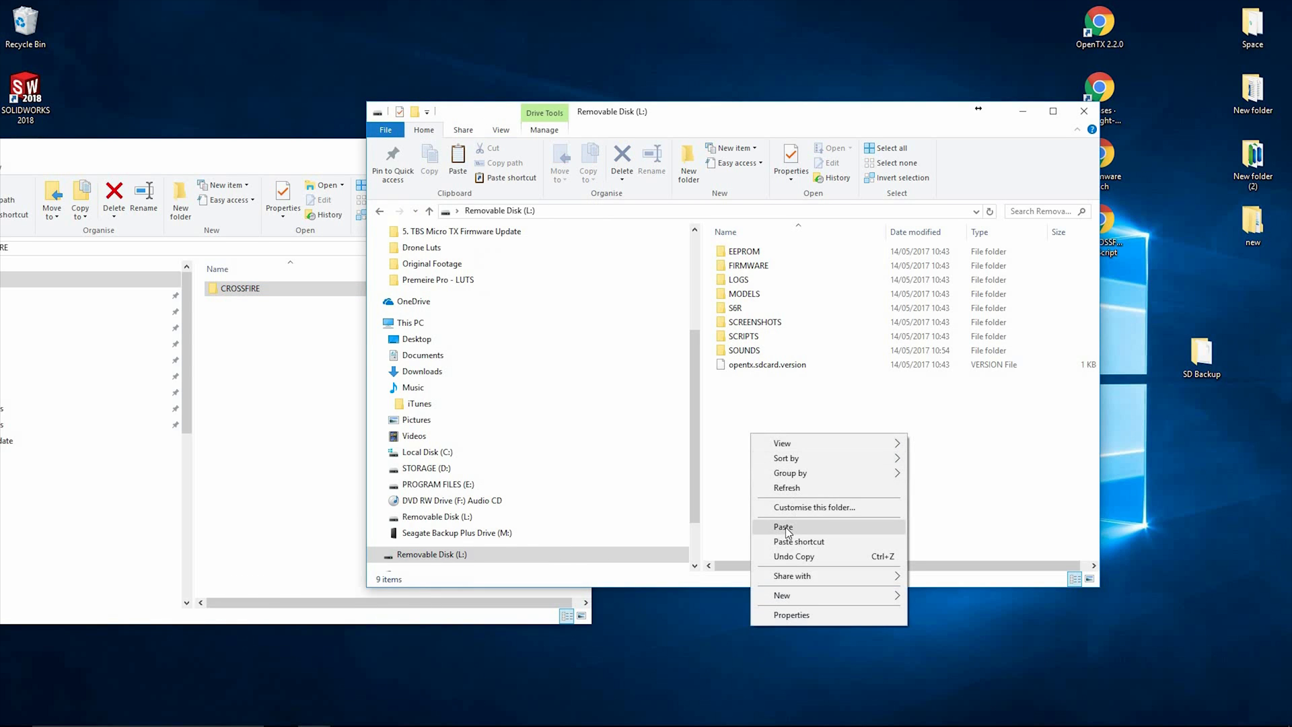
left_click(782, 526)
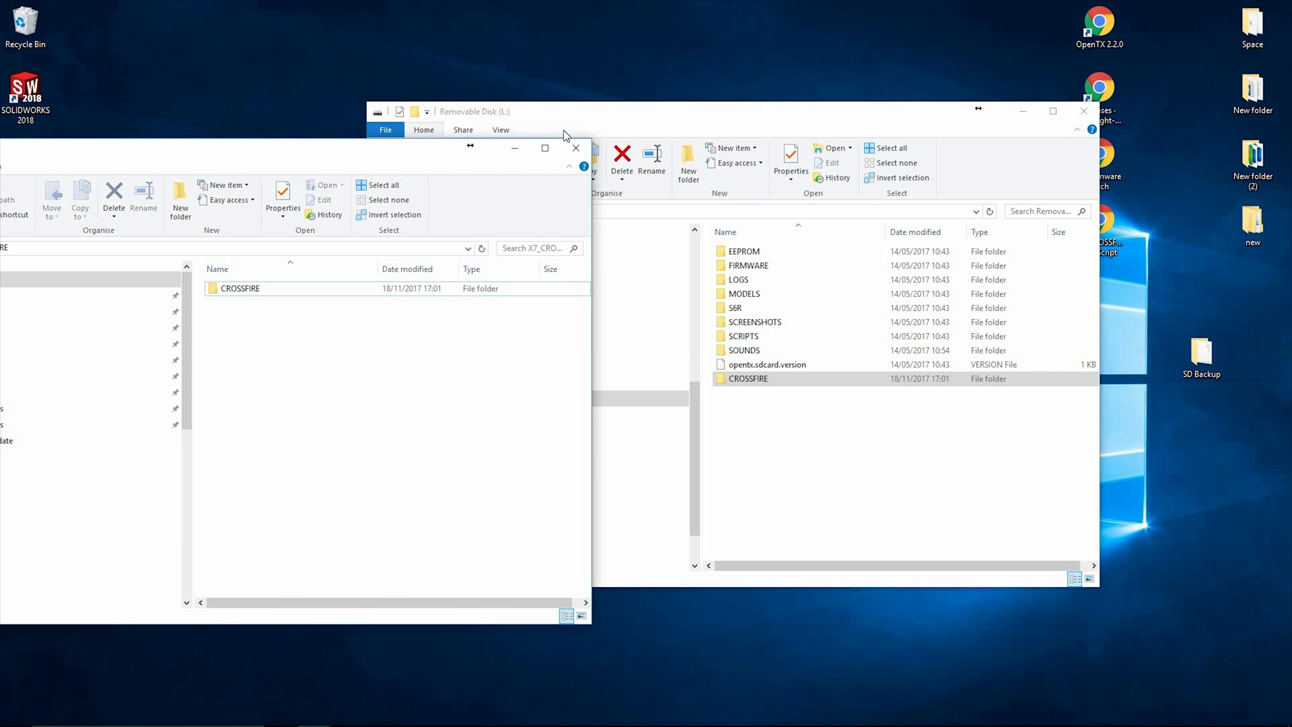
left_click(575, 148)
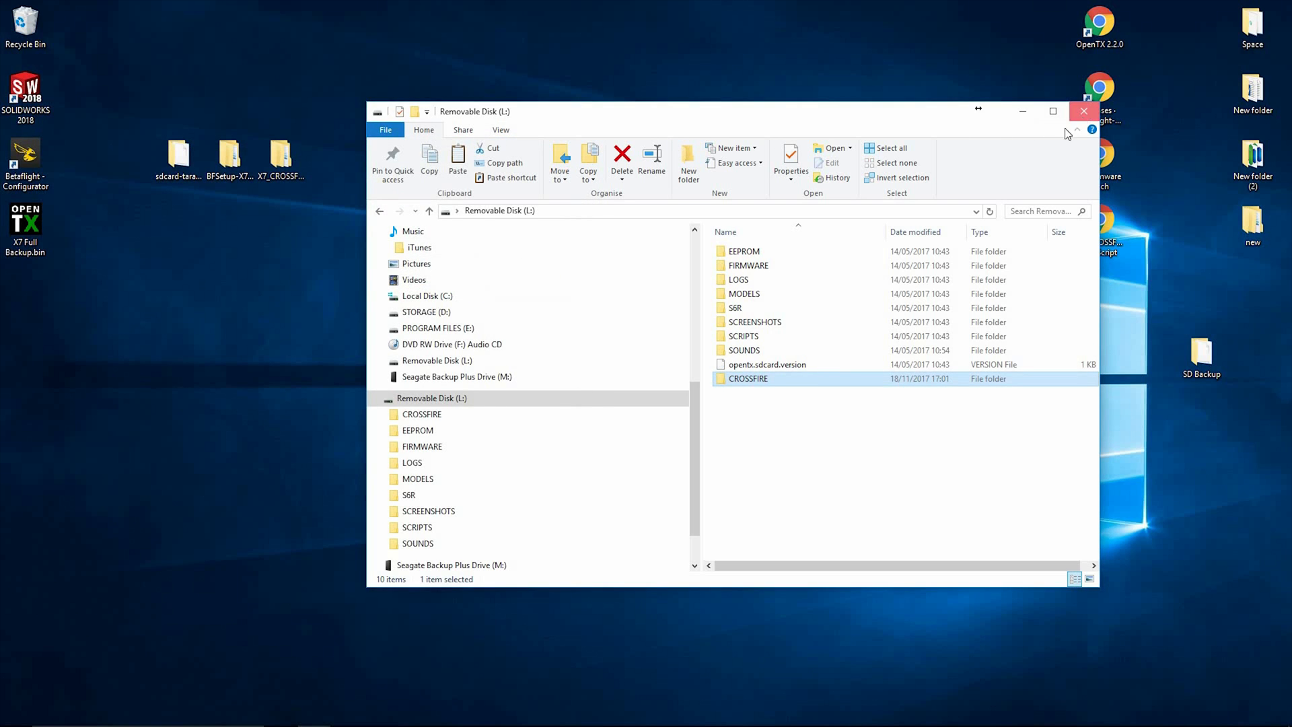
left_click(1082, 112)
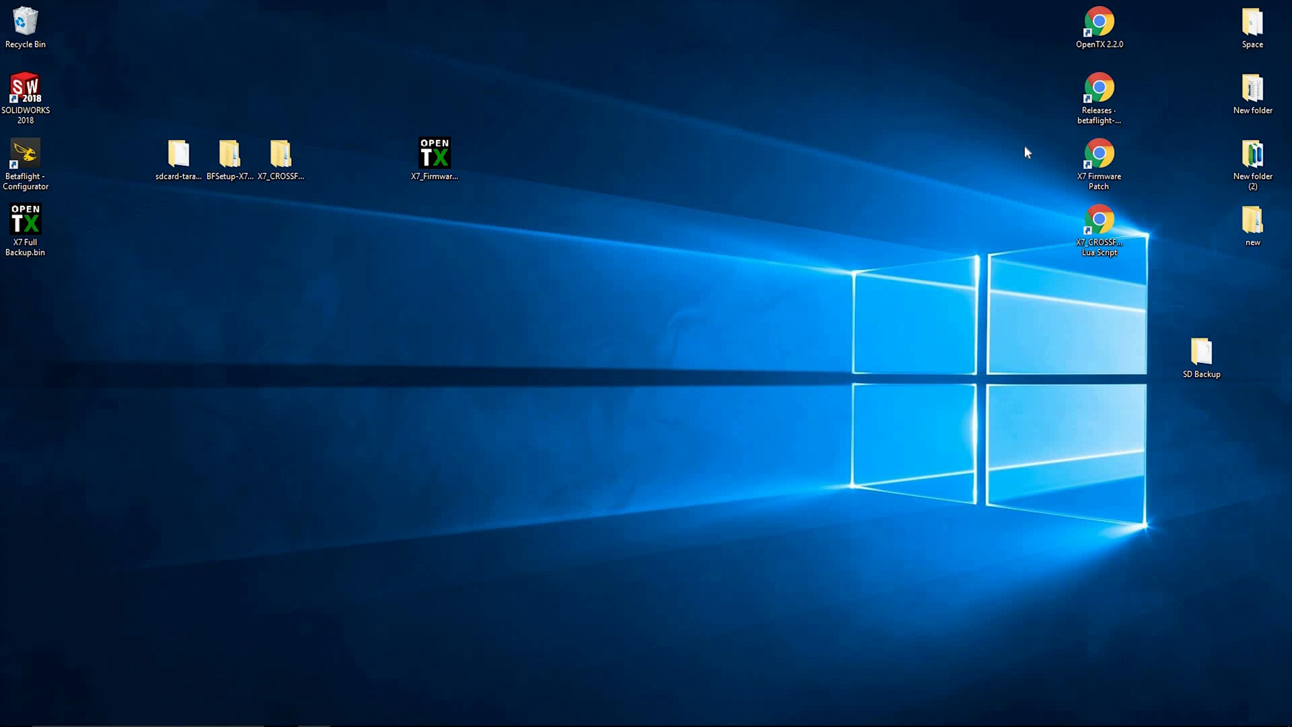